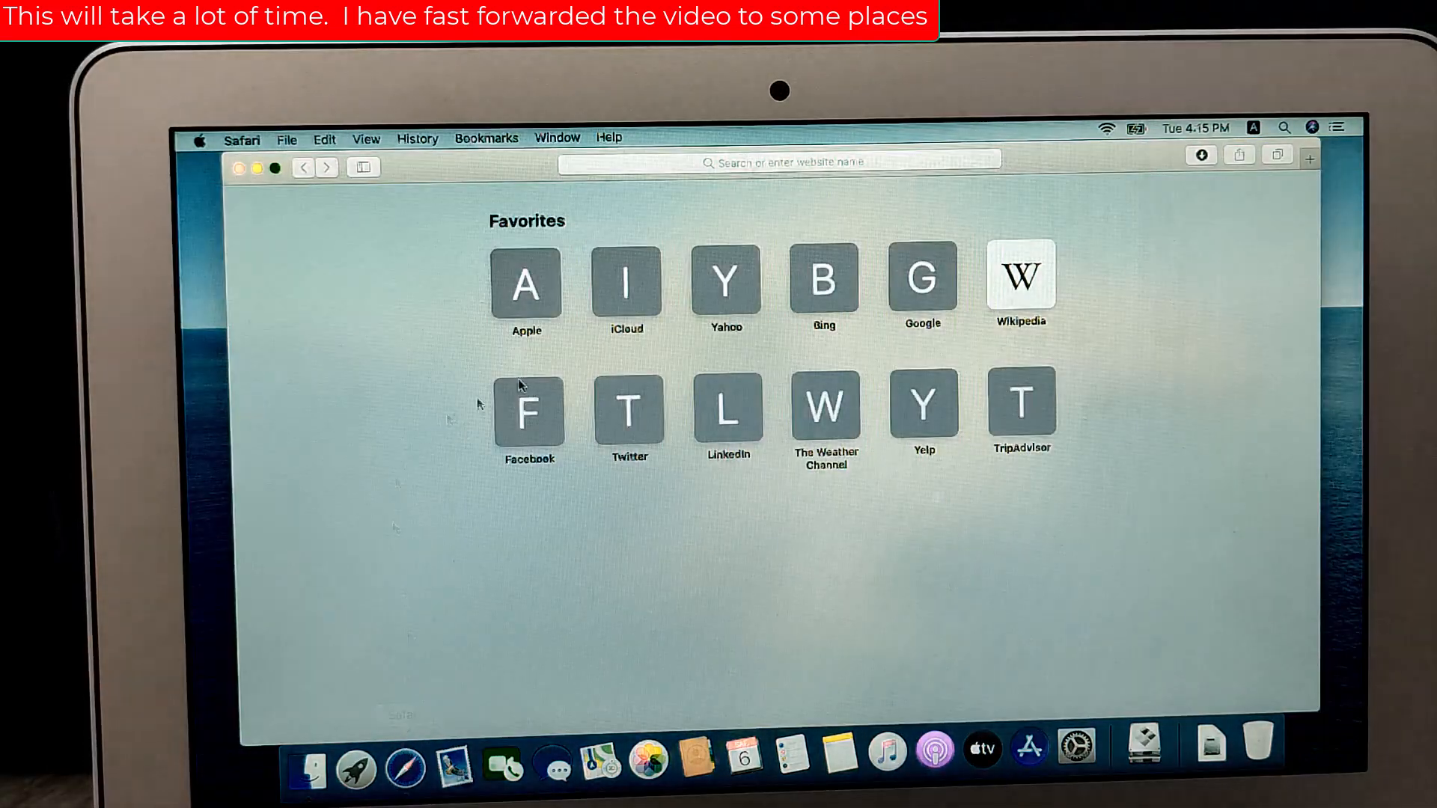
Step: Search Google for 'WINDOWS 10 DOWNLOAD' from the Safari address bar
left_click(808, 162)
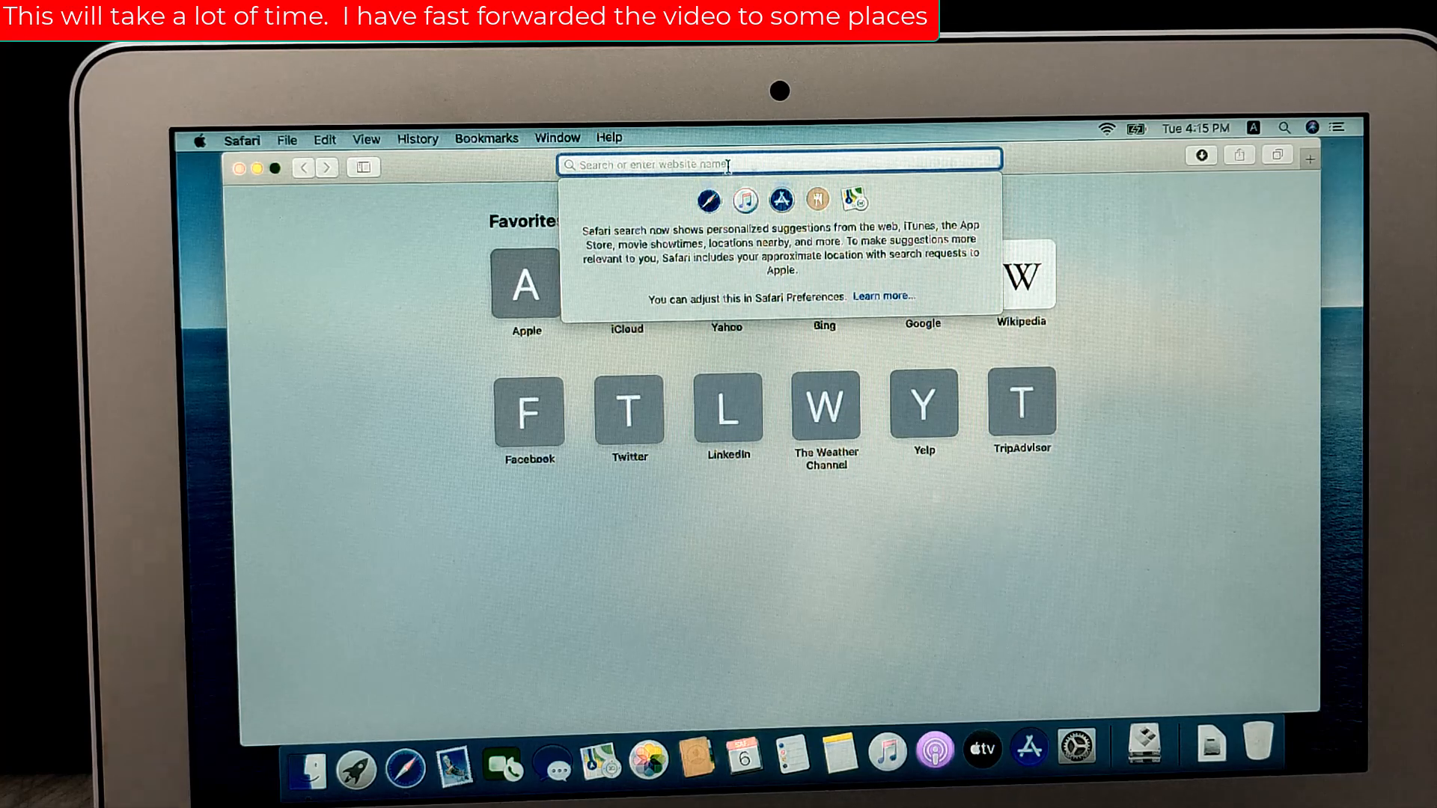
type("www.microsoft.com")
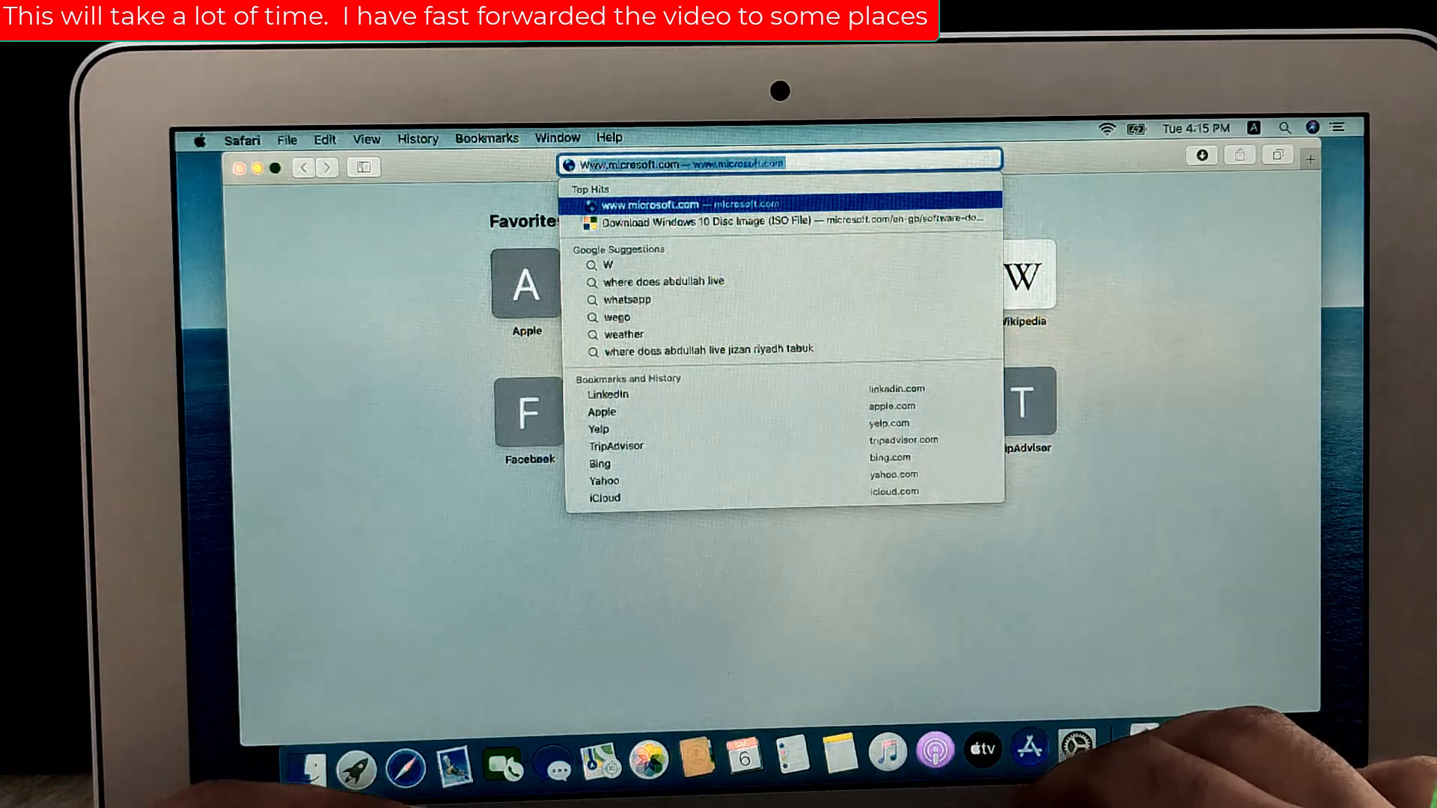
type("Wikipedia.org")
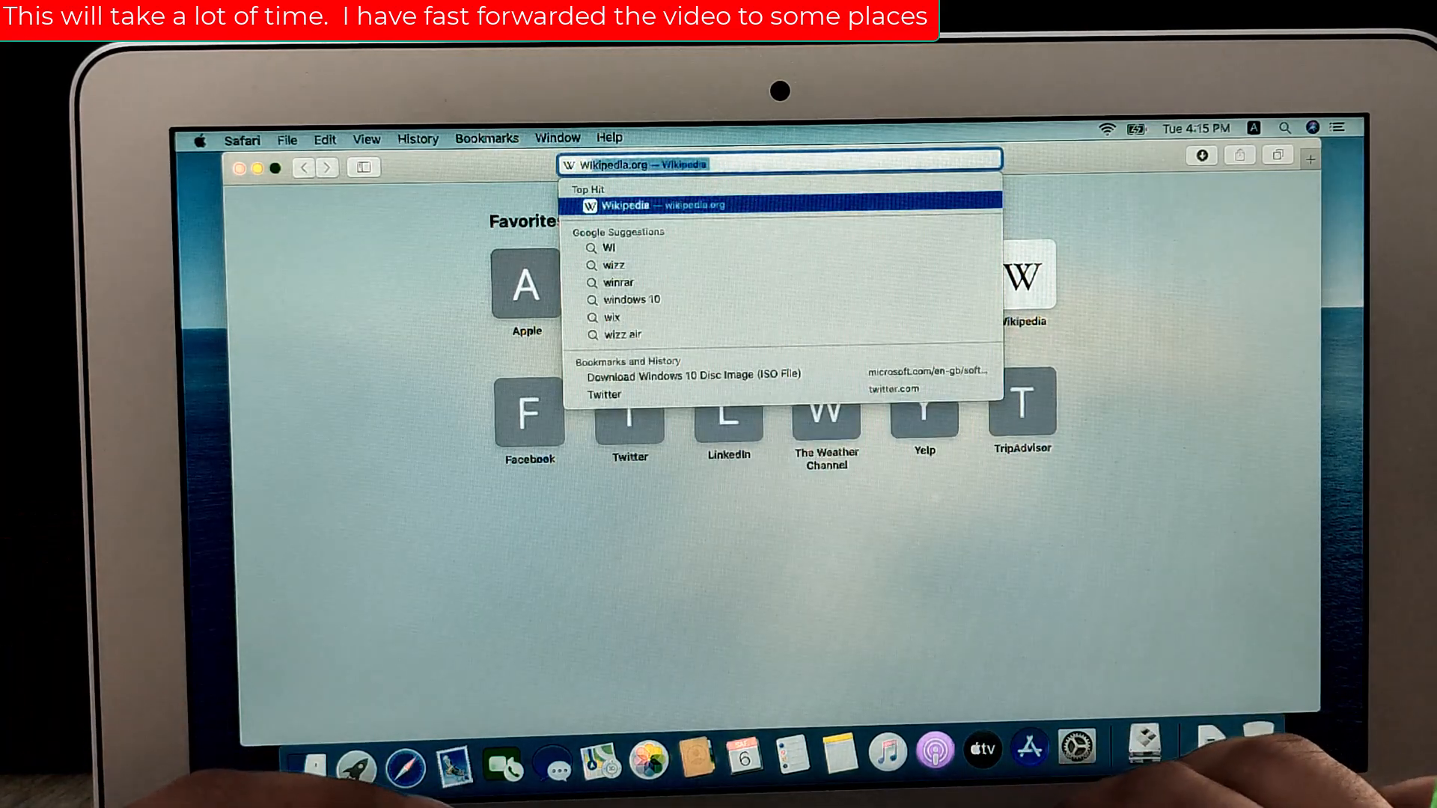
type("WINDOWS 10 DOWNLOAD")
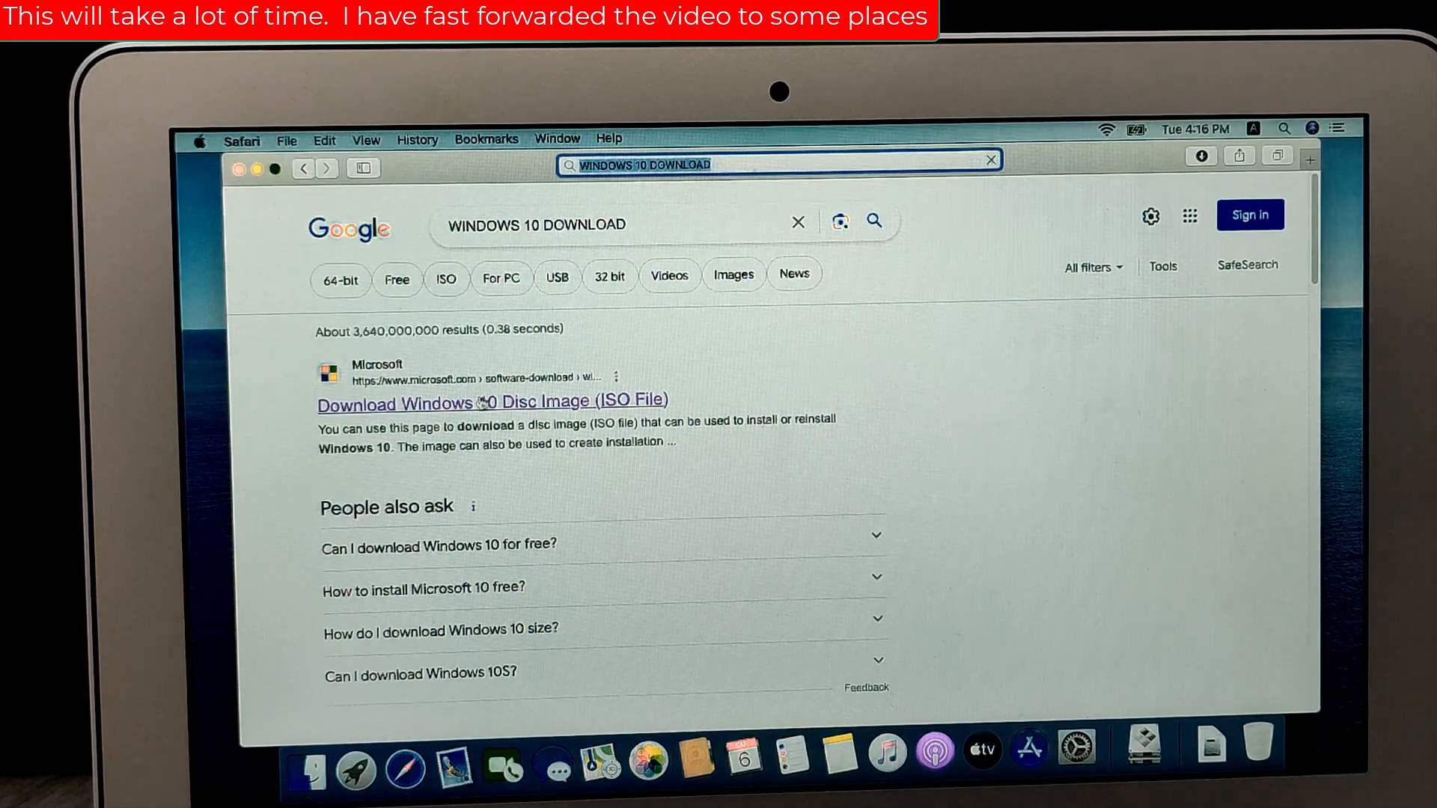
Step: On Microsoft's disc image page, choose Windows 10 (multi-edition ISO) and confirm the edition
left_click(473, 401)
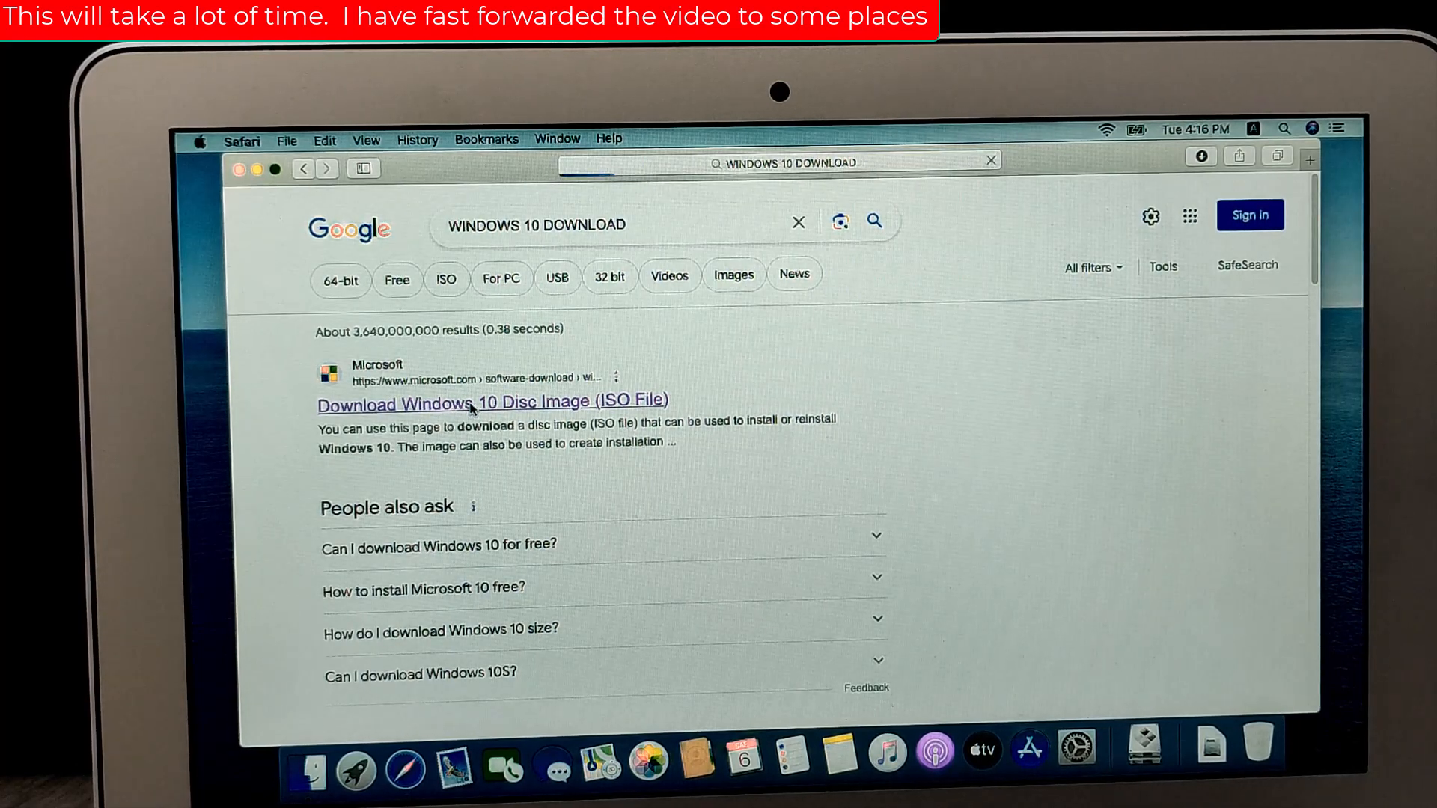
left_click(467, 401)
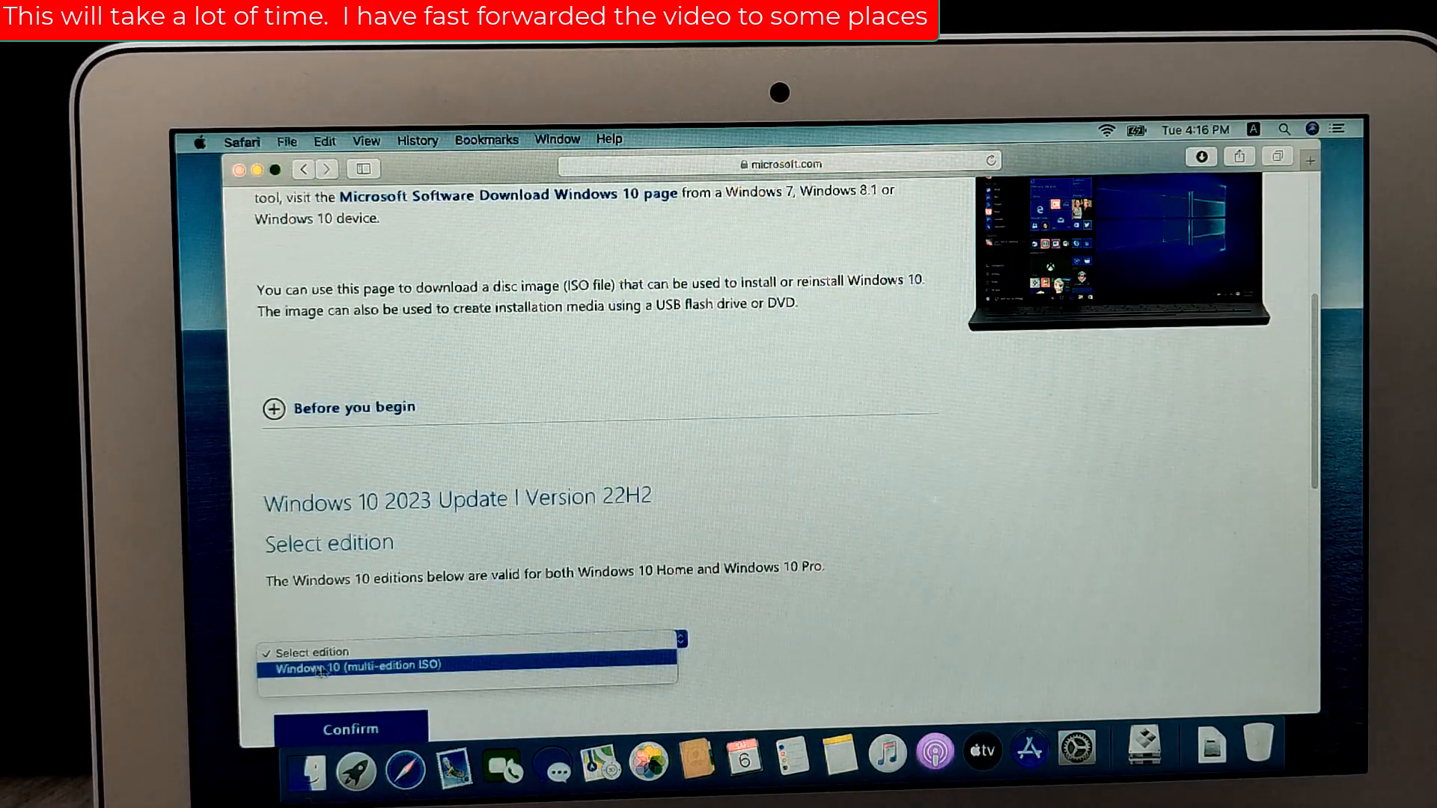
left_click(323, 667)
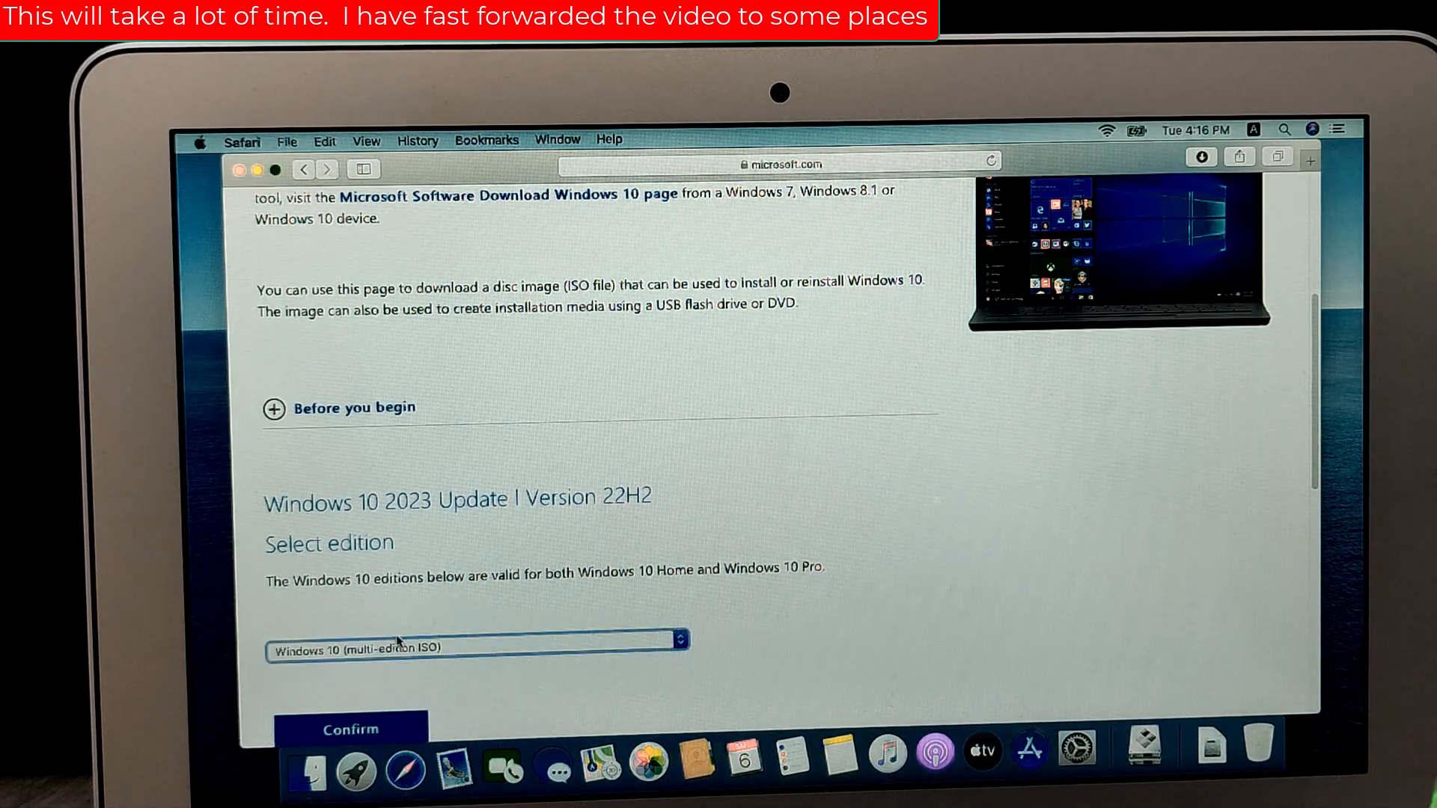
scroll("down", 3)
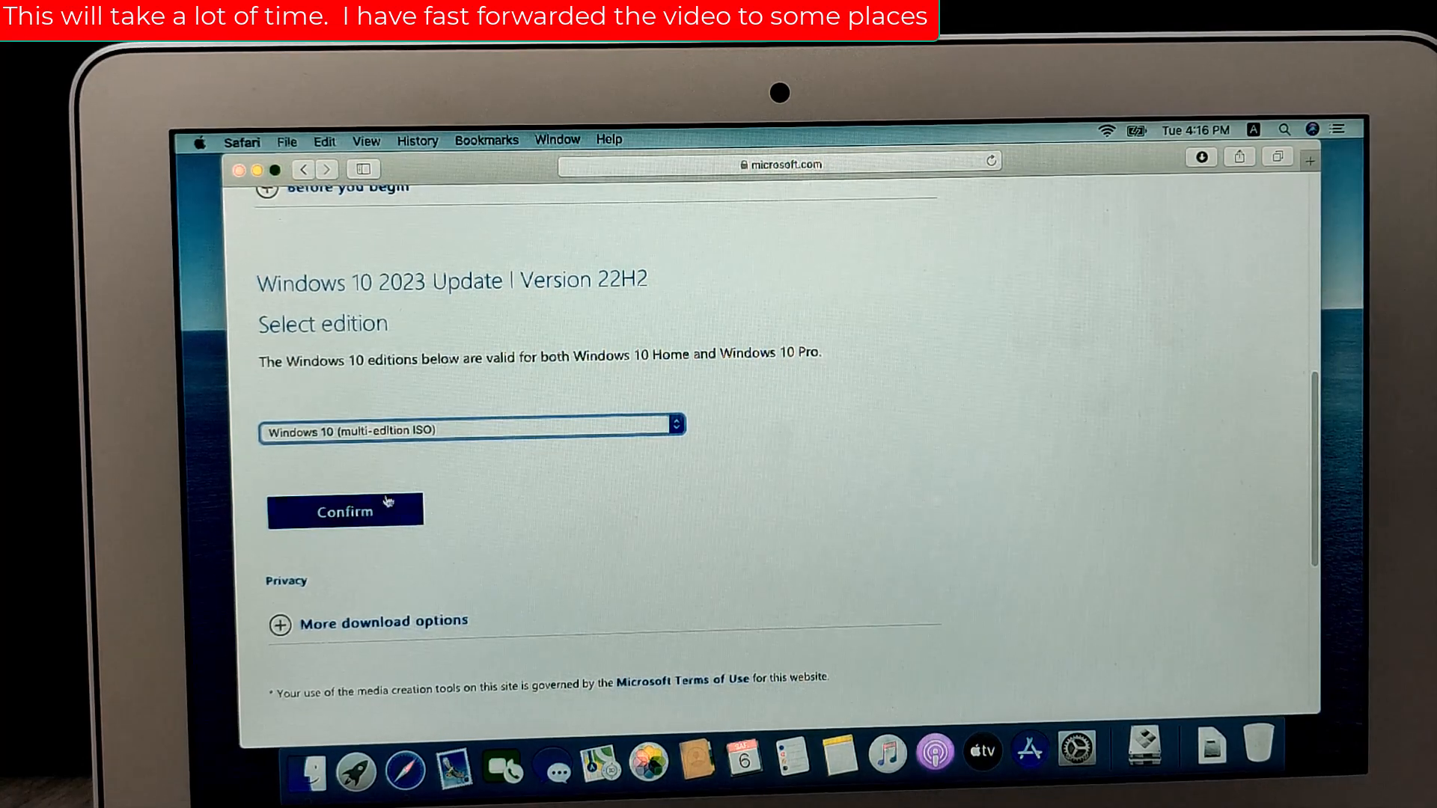
left_click(345, 509)
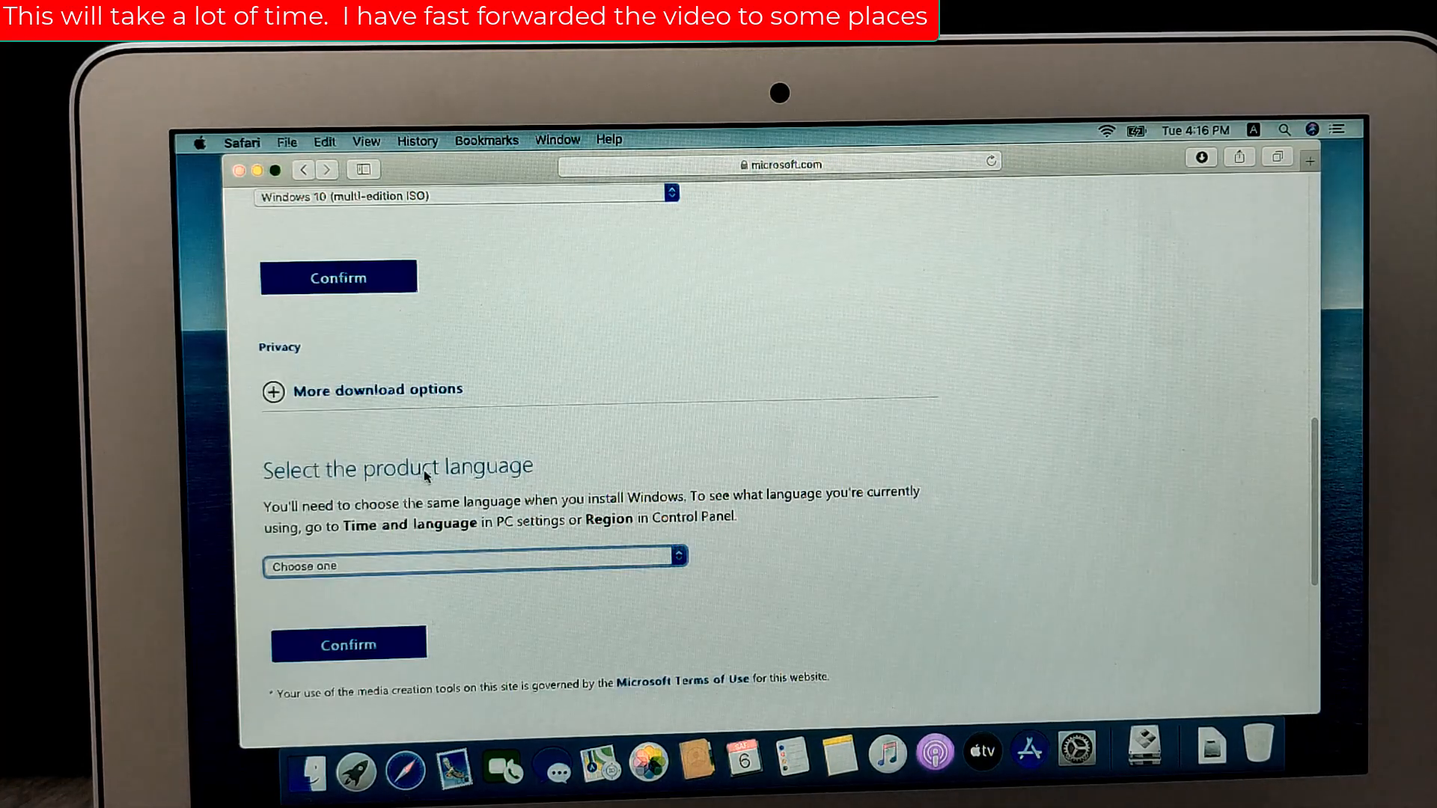
Step: Choose English (United States) as the product language and confirm it
left_click(471, 565)
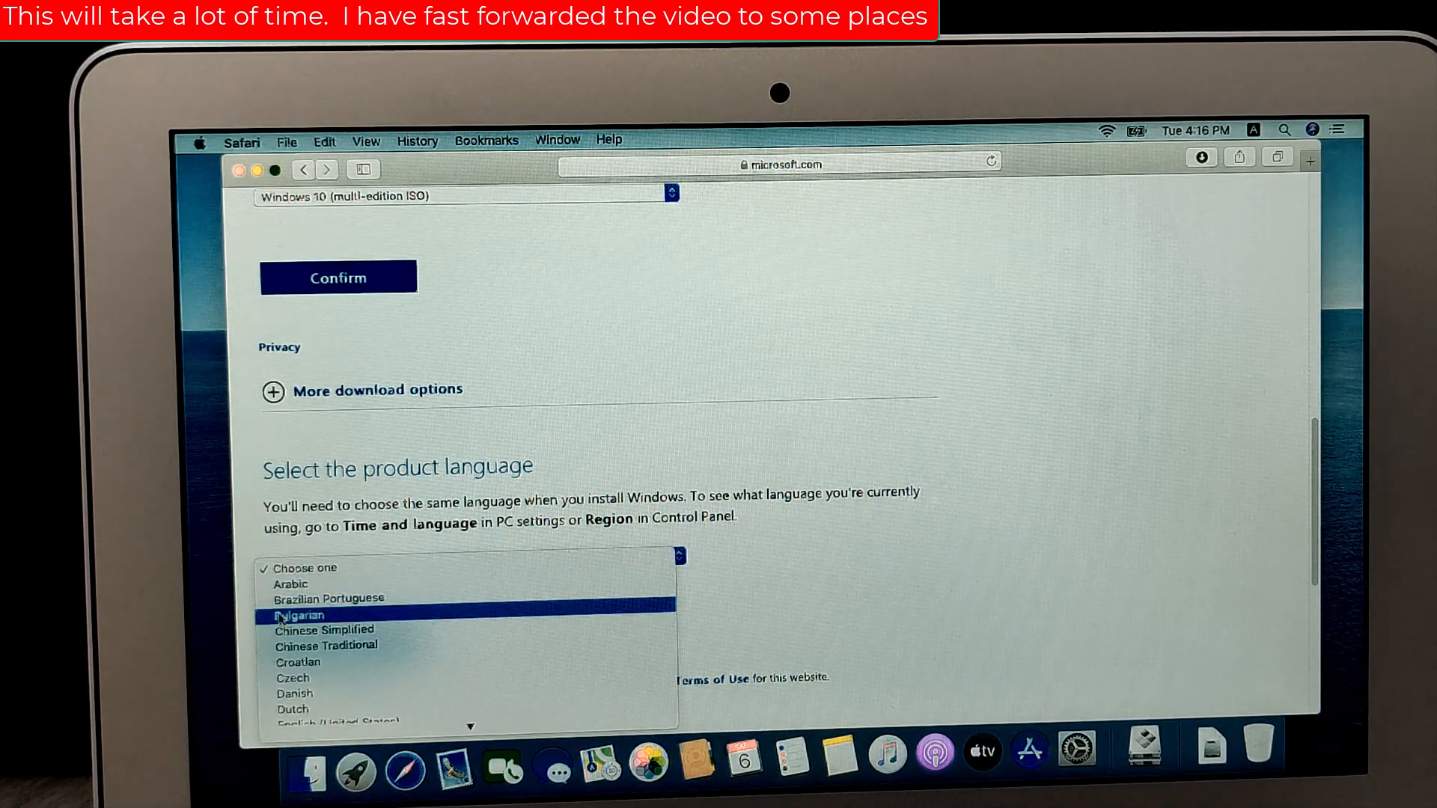
mouse_move(586, 593)
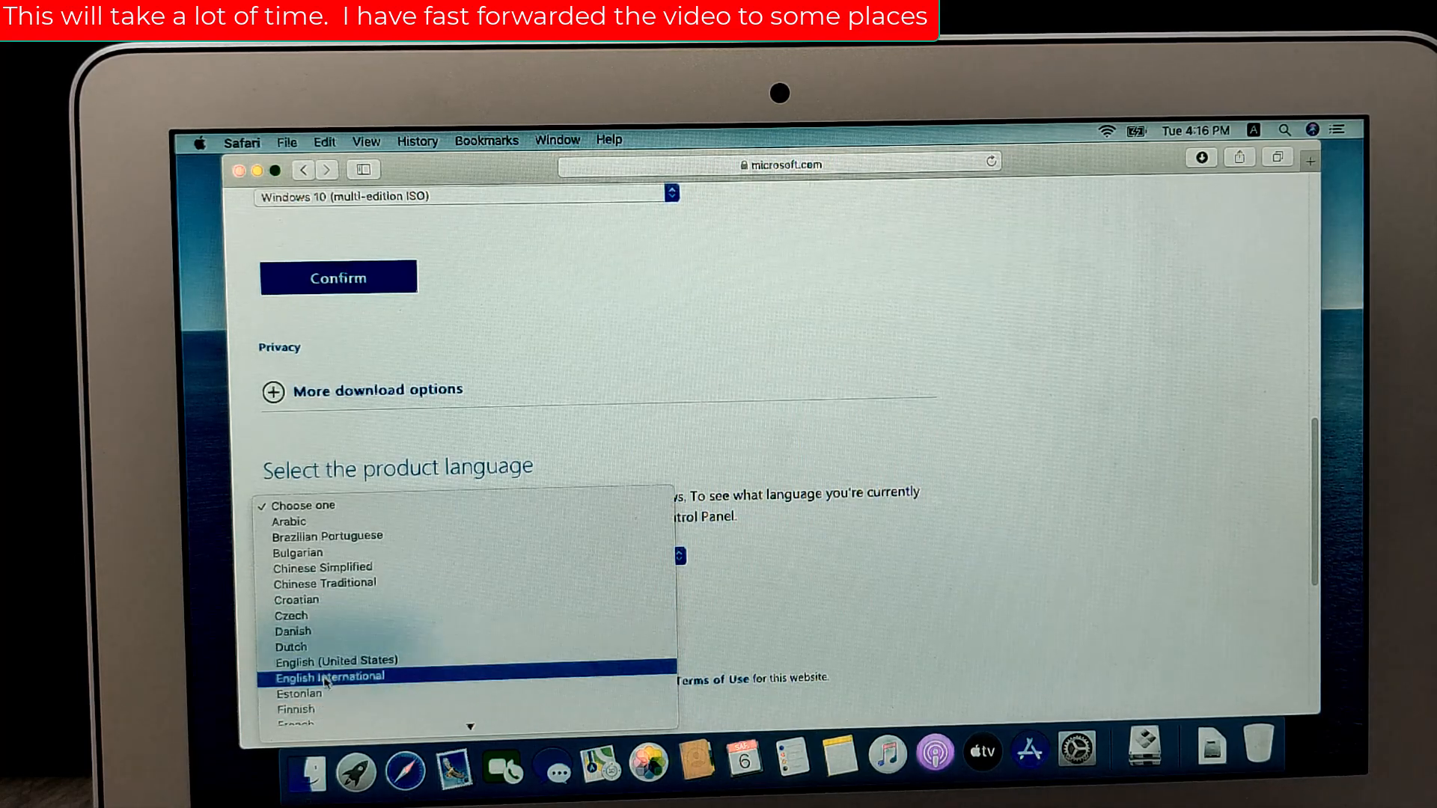
left_click(332, 660)
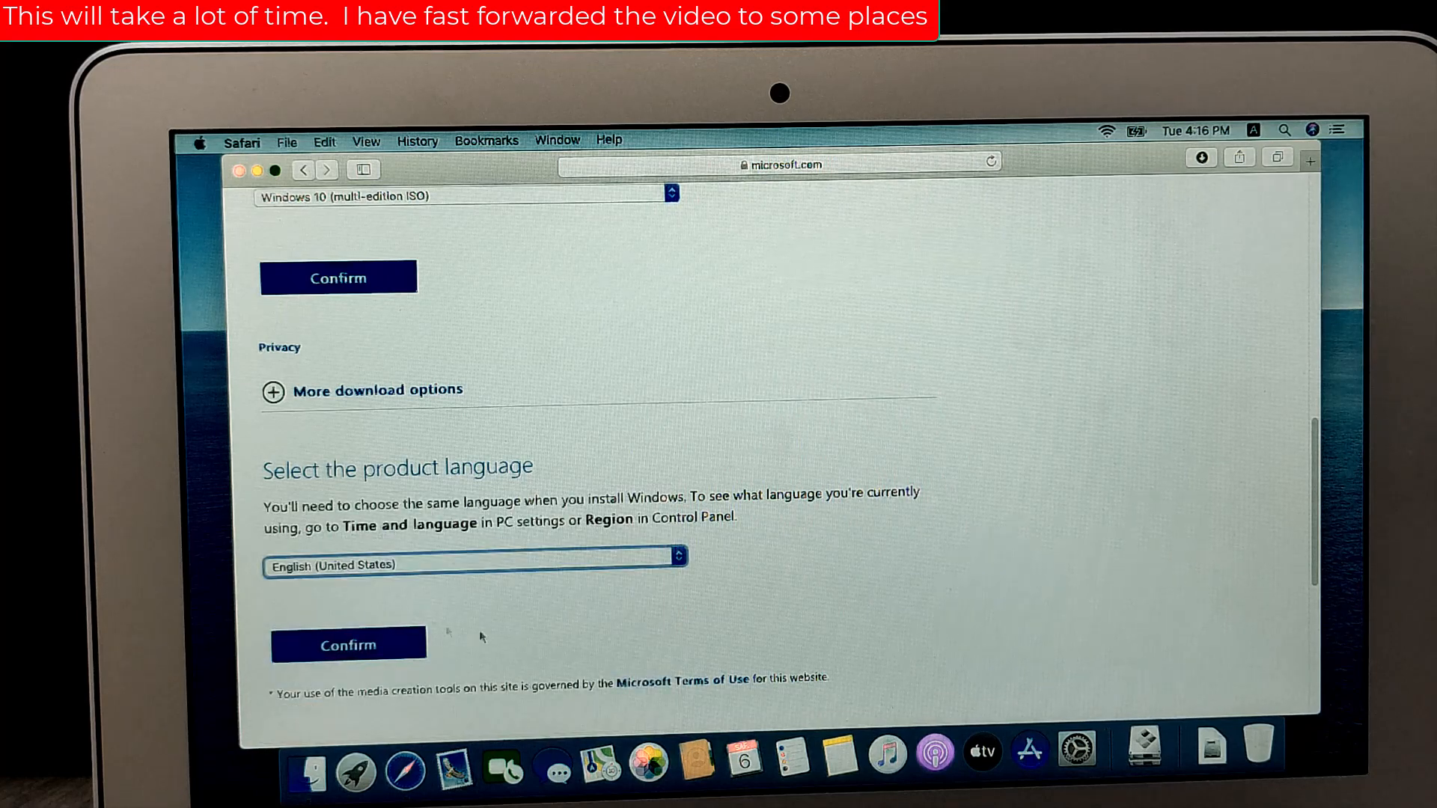
left_click(348, 643)
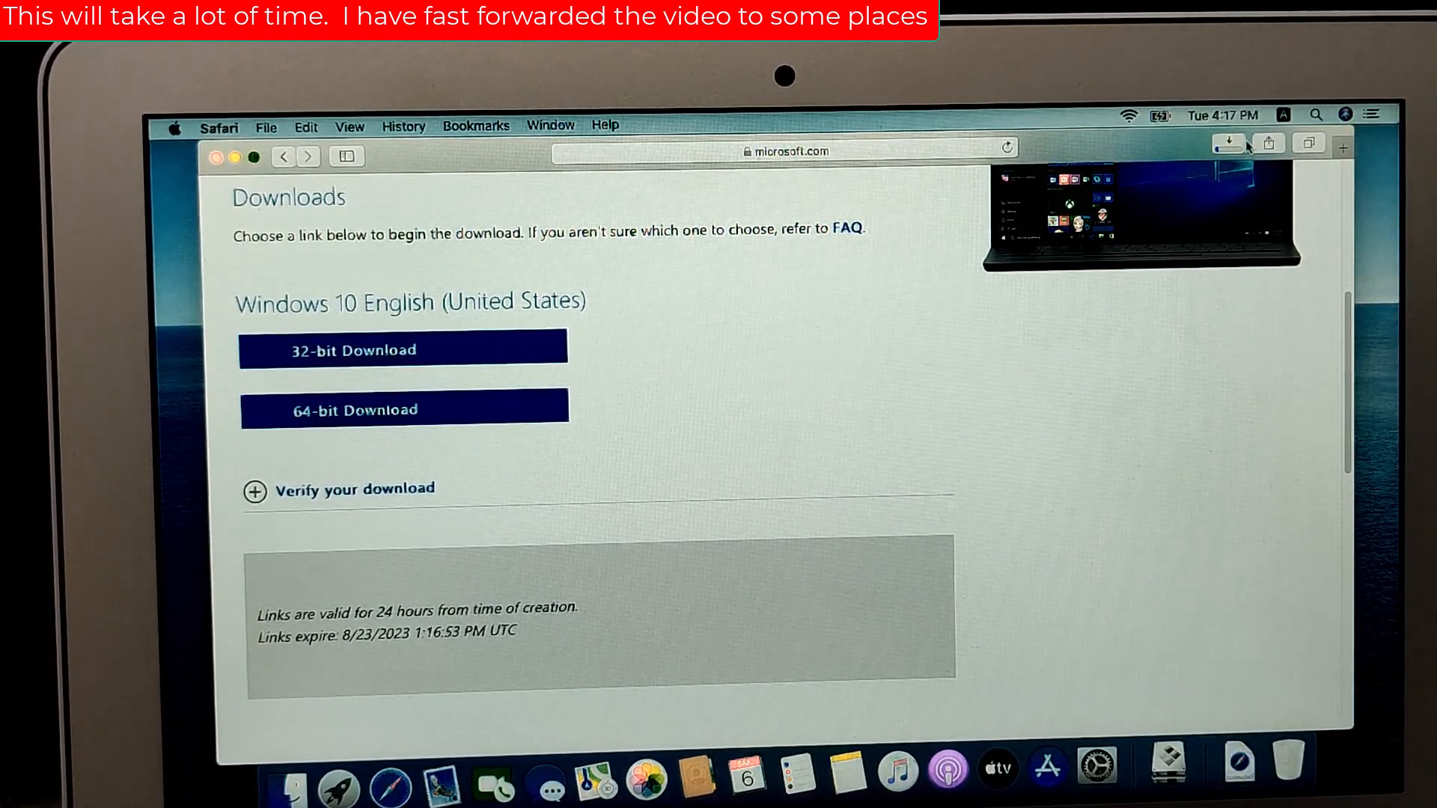
Step: Start the 64-bit Windows 10 ISO download
left_click(1230, 144)
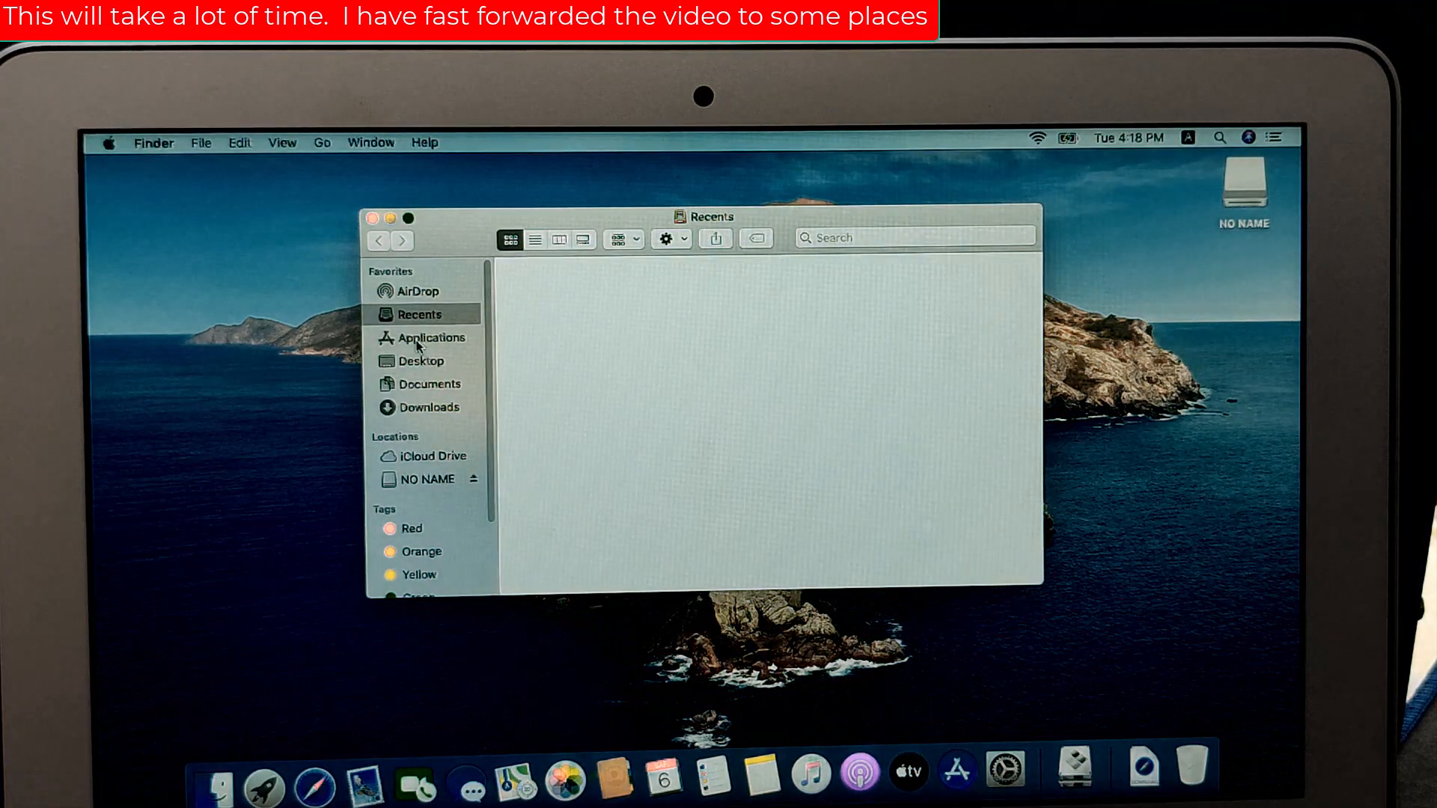
Step: Launch Boot Camp Assistant from Applications > Utilities in Finder
left_click(431, 338)
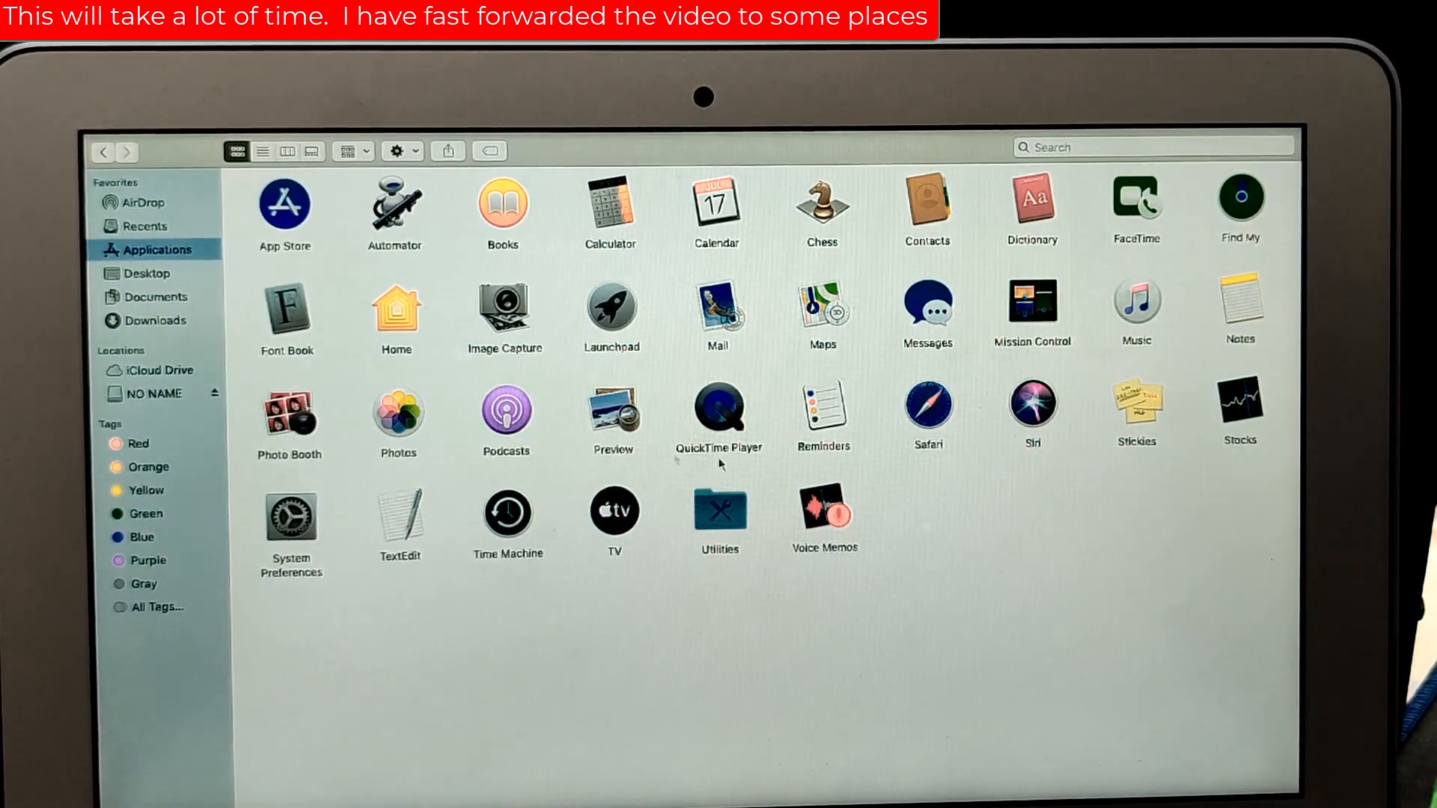
left_click(719, 512)
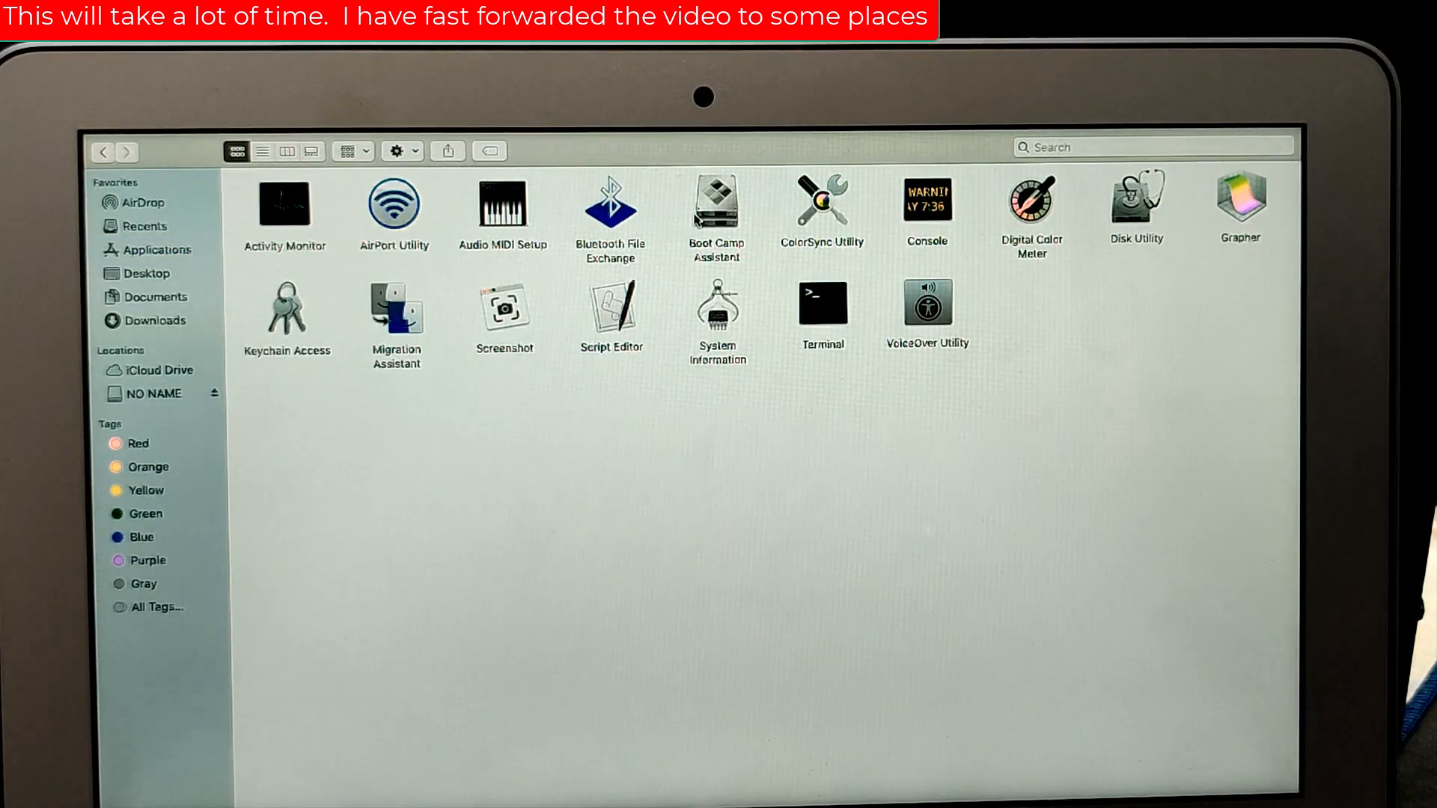
left_click(716, 203)
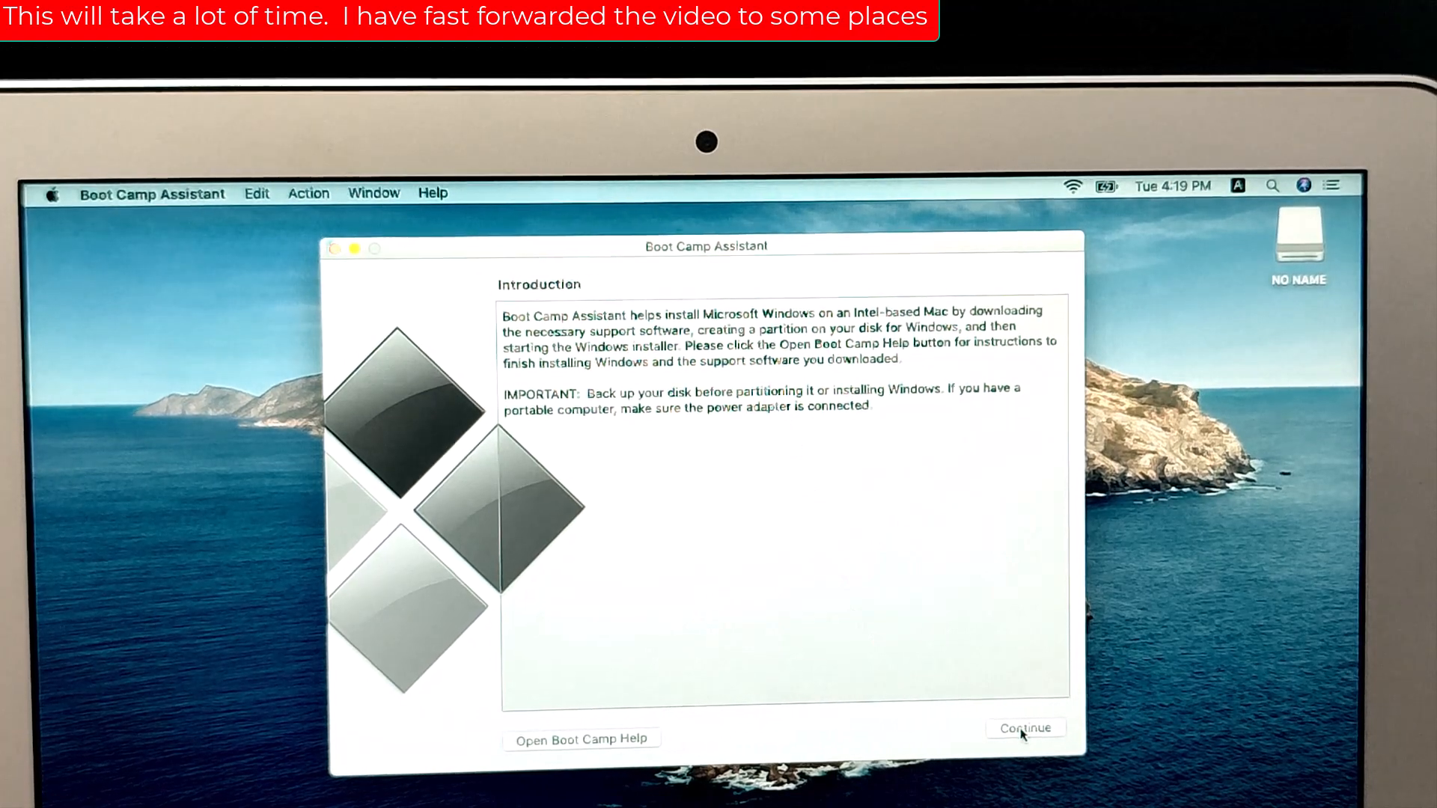
Step: Continue past the Introduction keeping all three Boot Camp tasks selected
left_click(1027, 728)
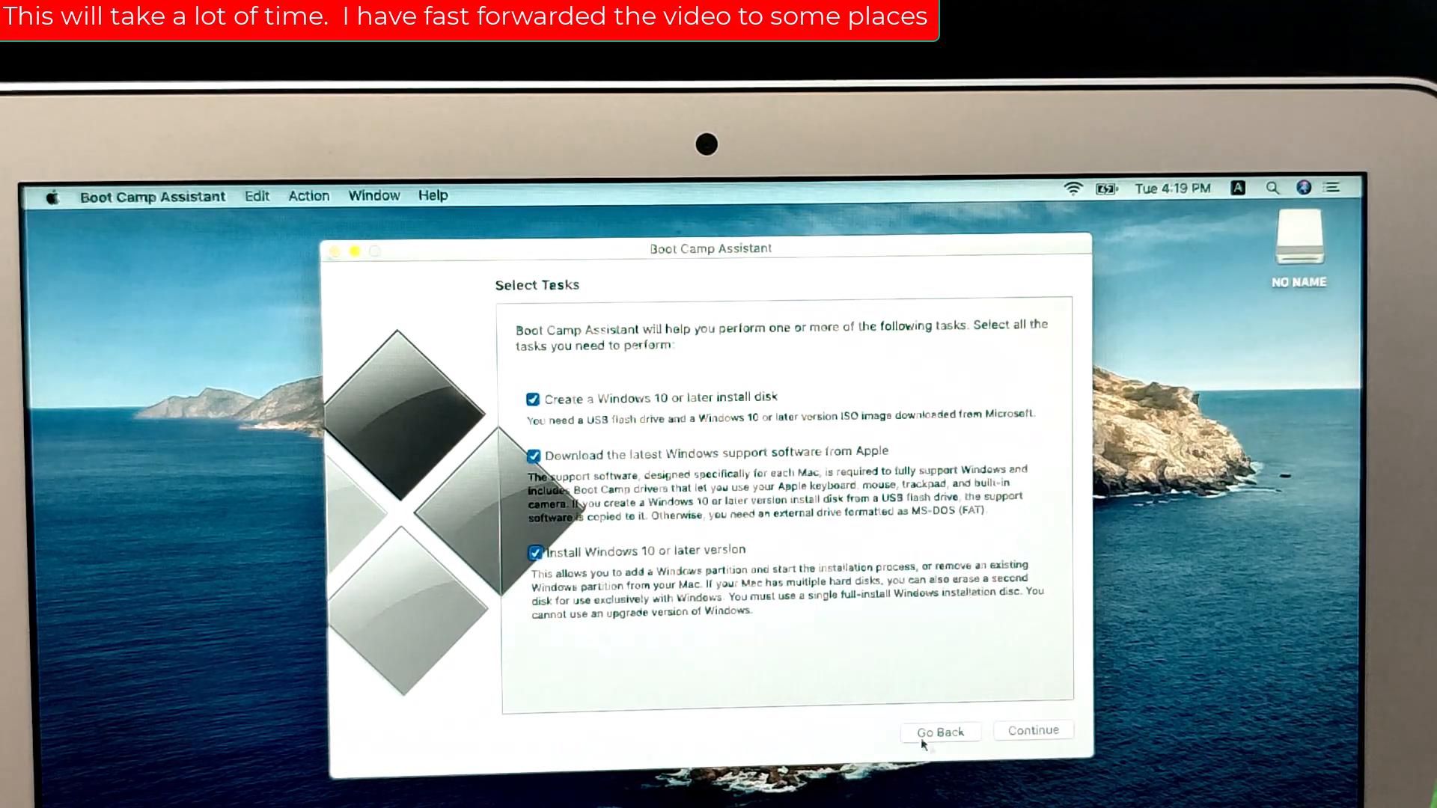
left_click(1033, 730)
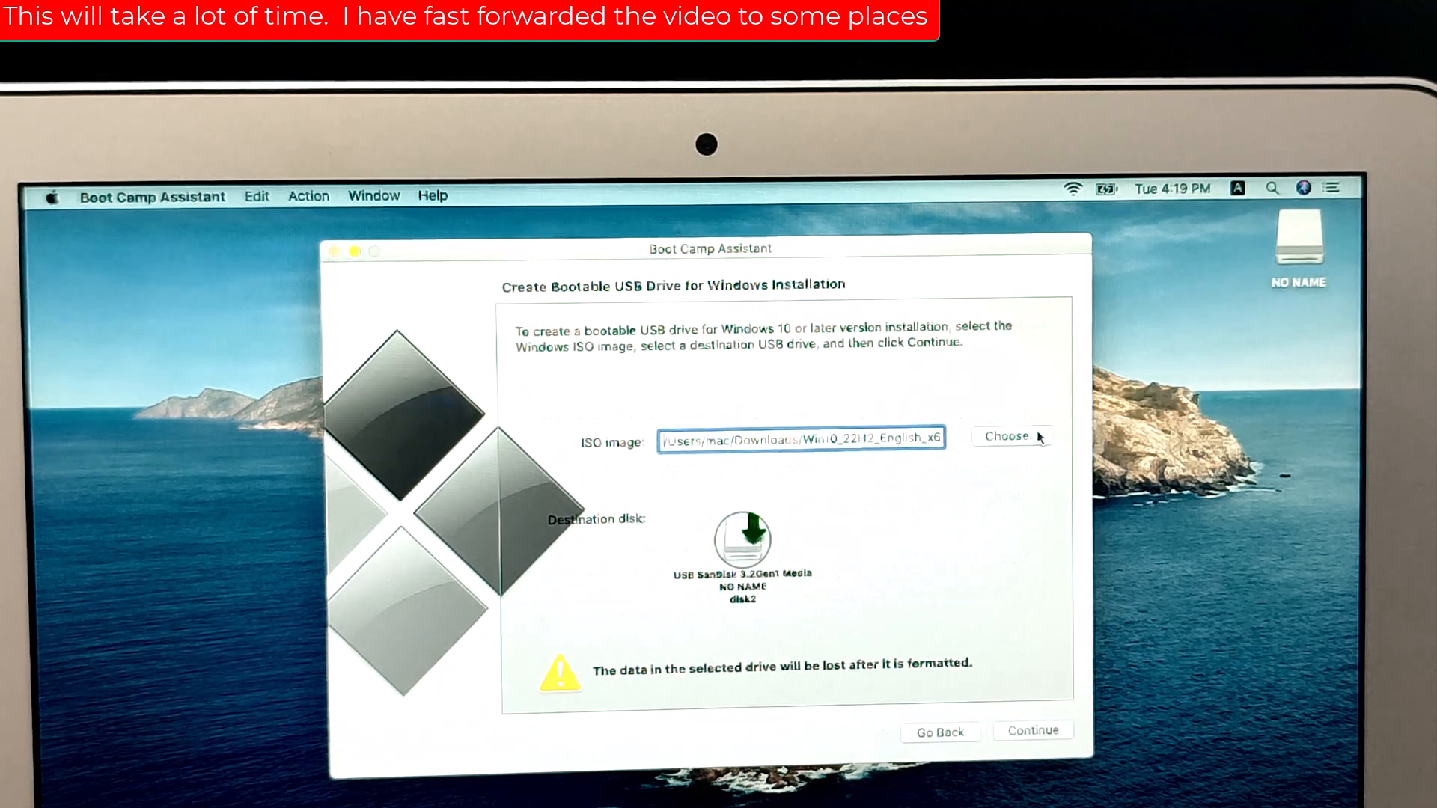
Step: Use Win10_22H2_English_x64v1.iso from Downloads and build the bootable USB, agreeing to erase the drive
left_click(1012, 437)
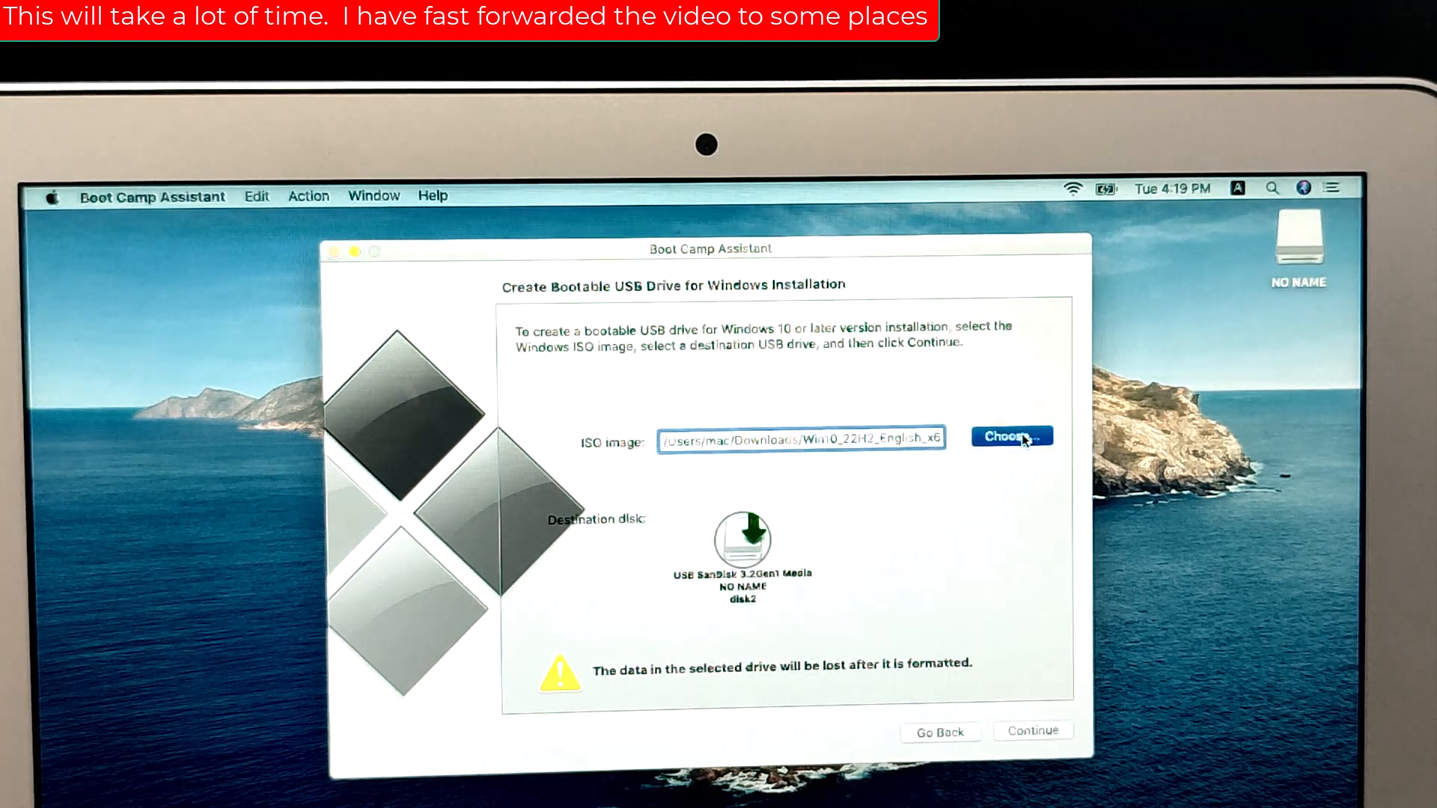
left_click(1012, 435)
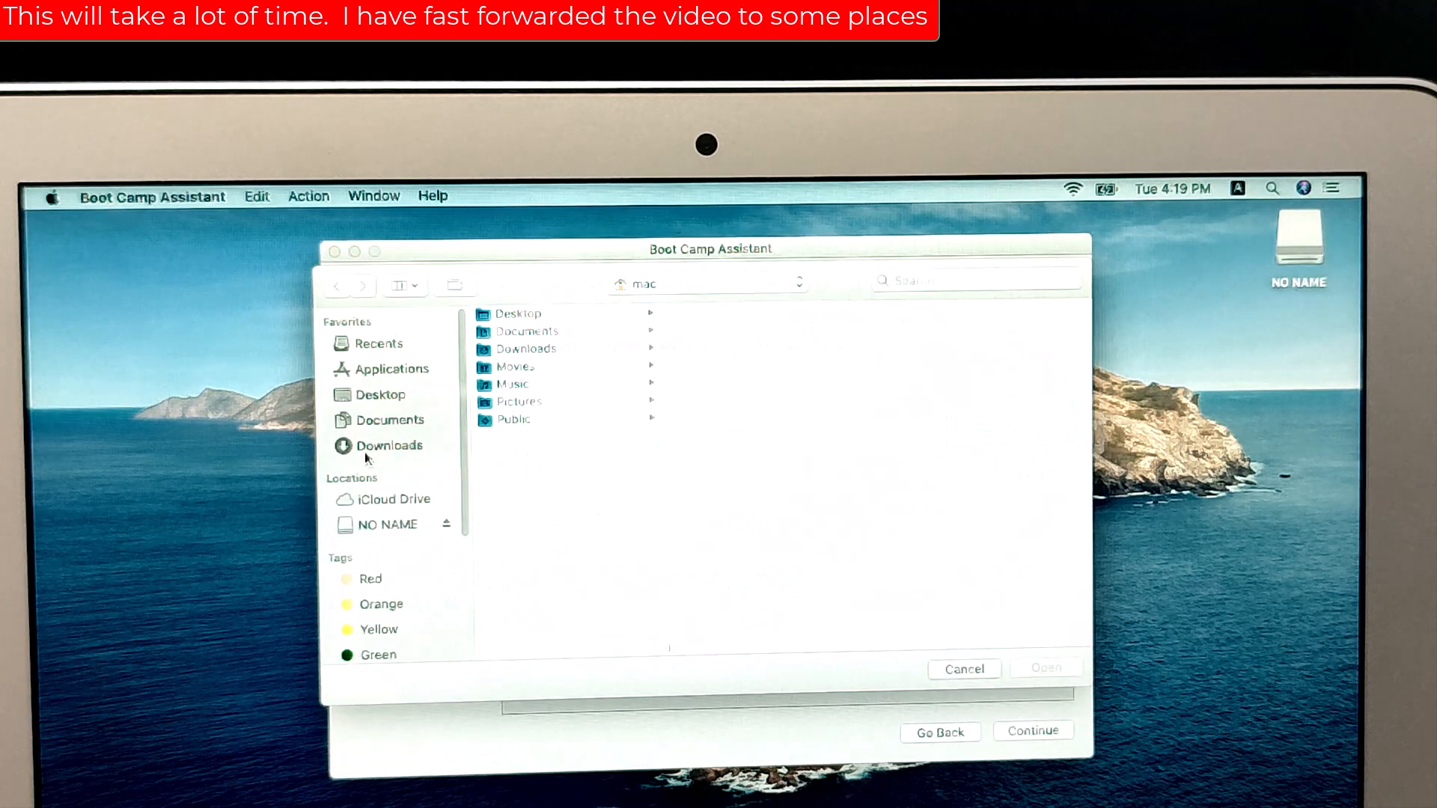
left_click(387, 446)
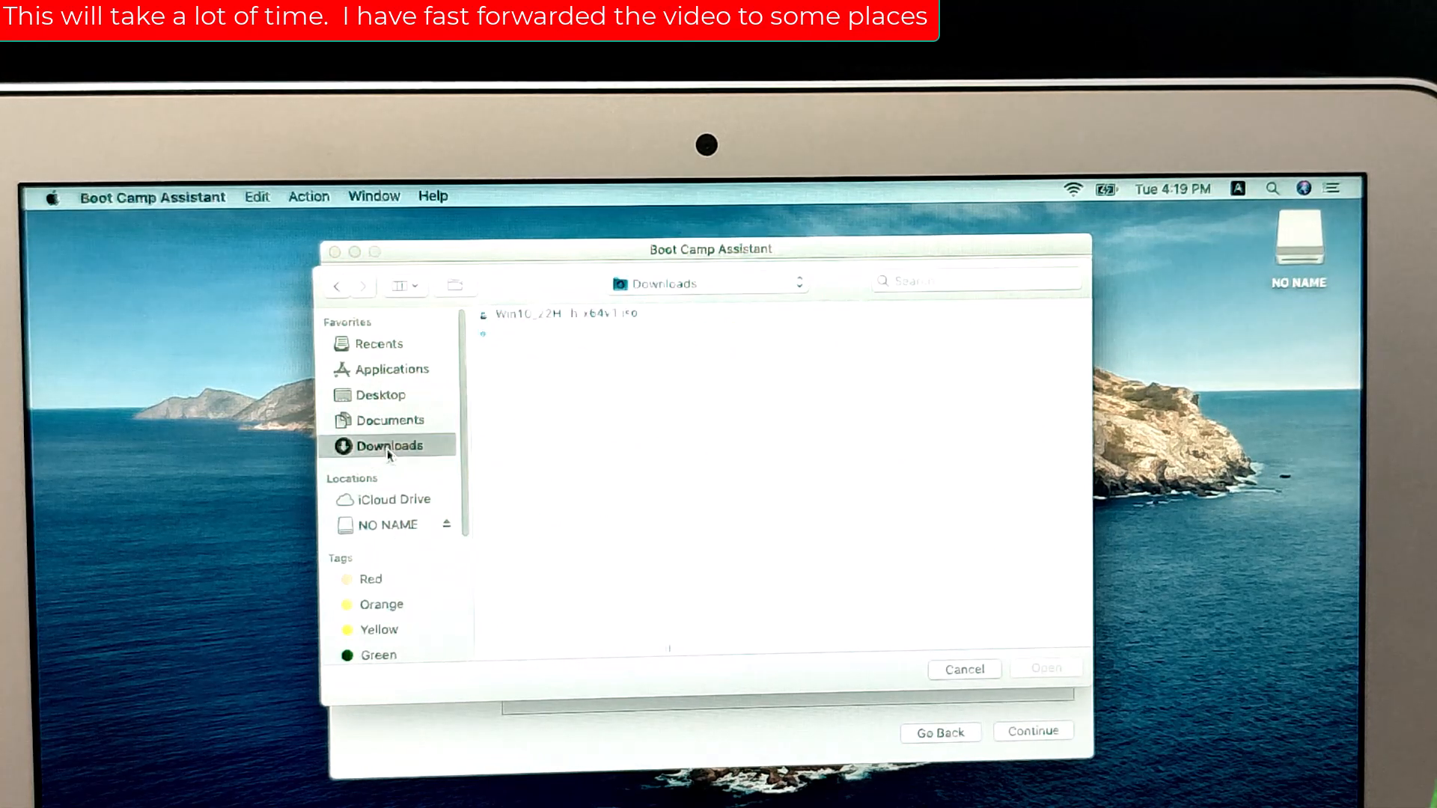
left_click(563, 314)
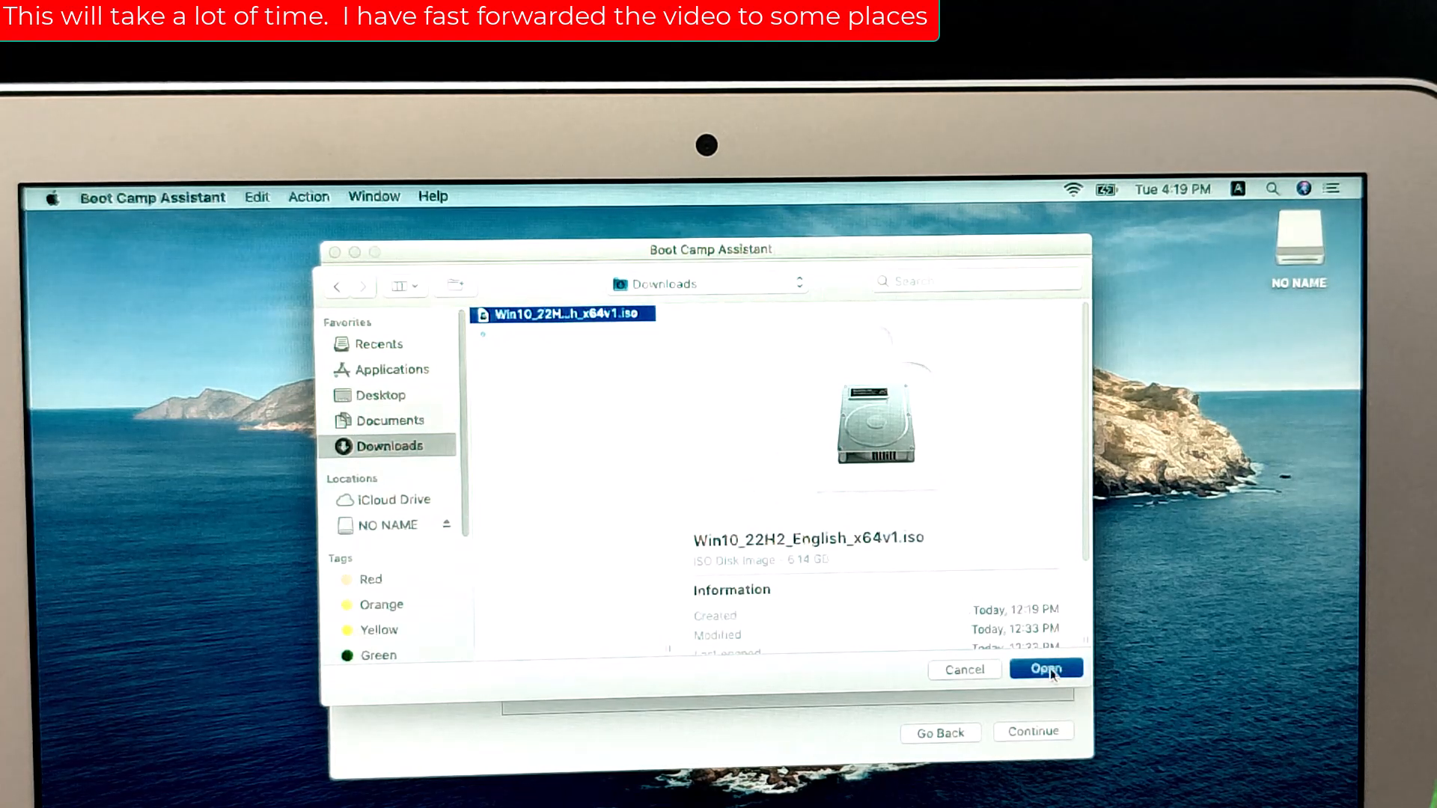
left_click(1046, 670)
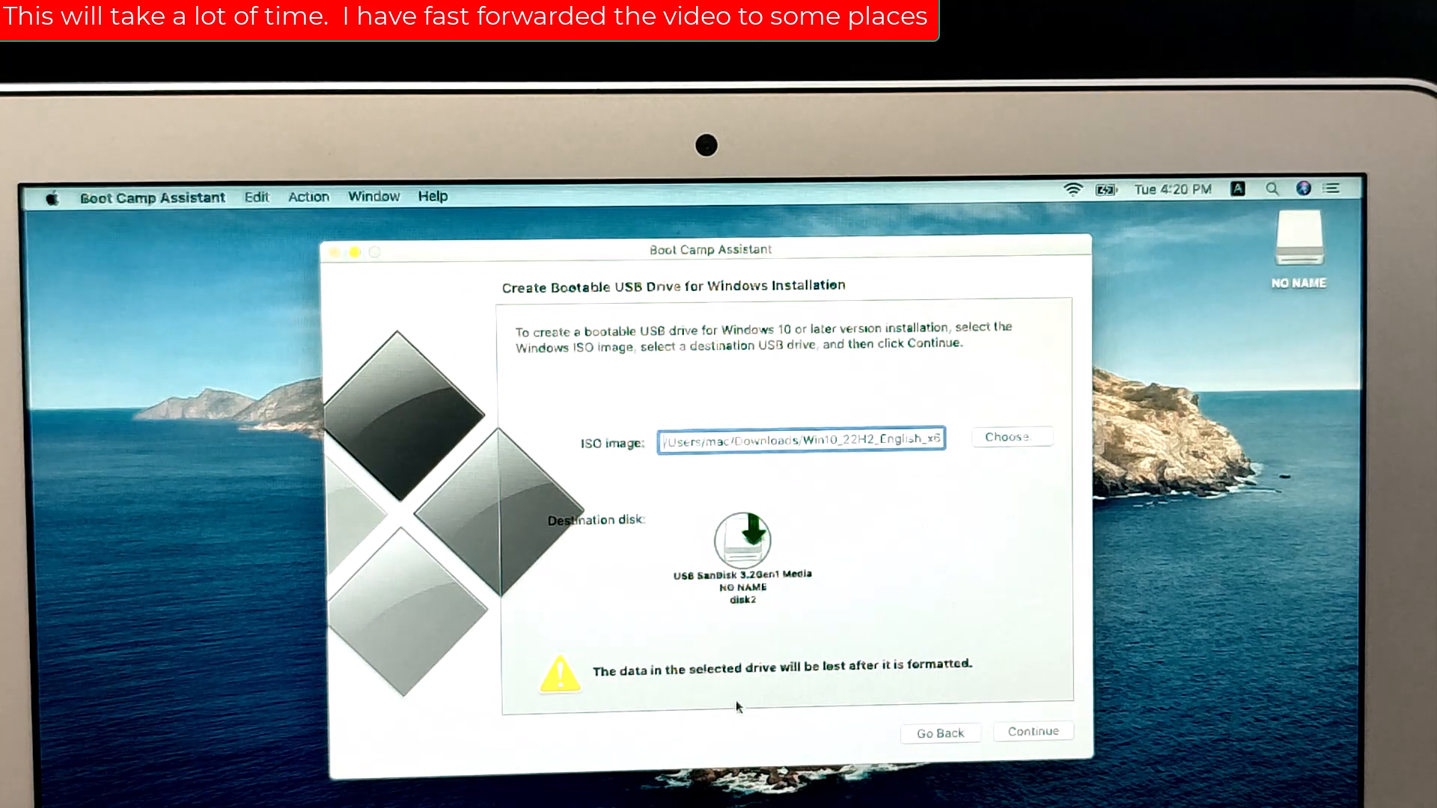
left_click(1033, 731)
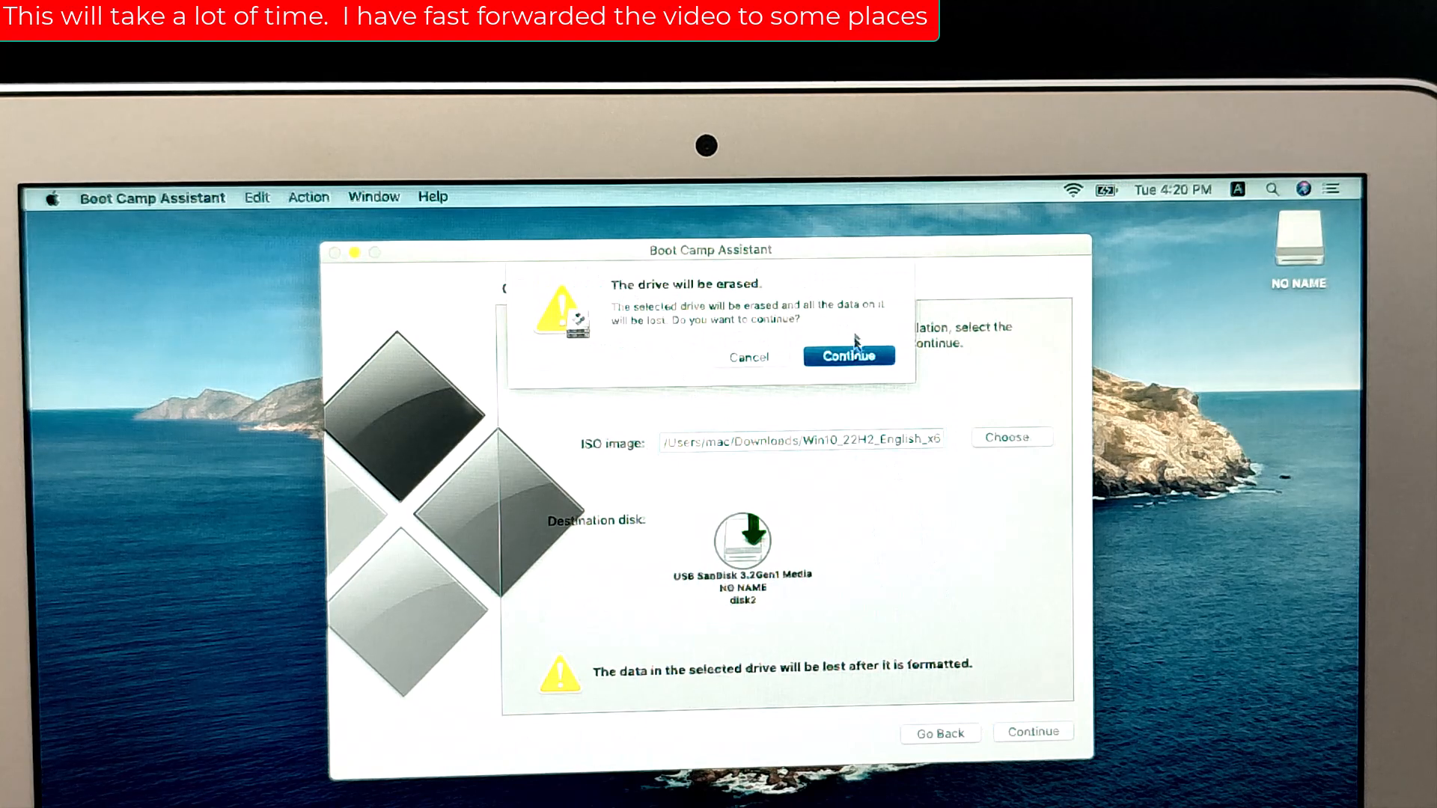
left_click(848, 356)
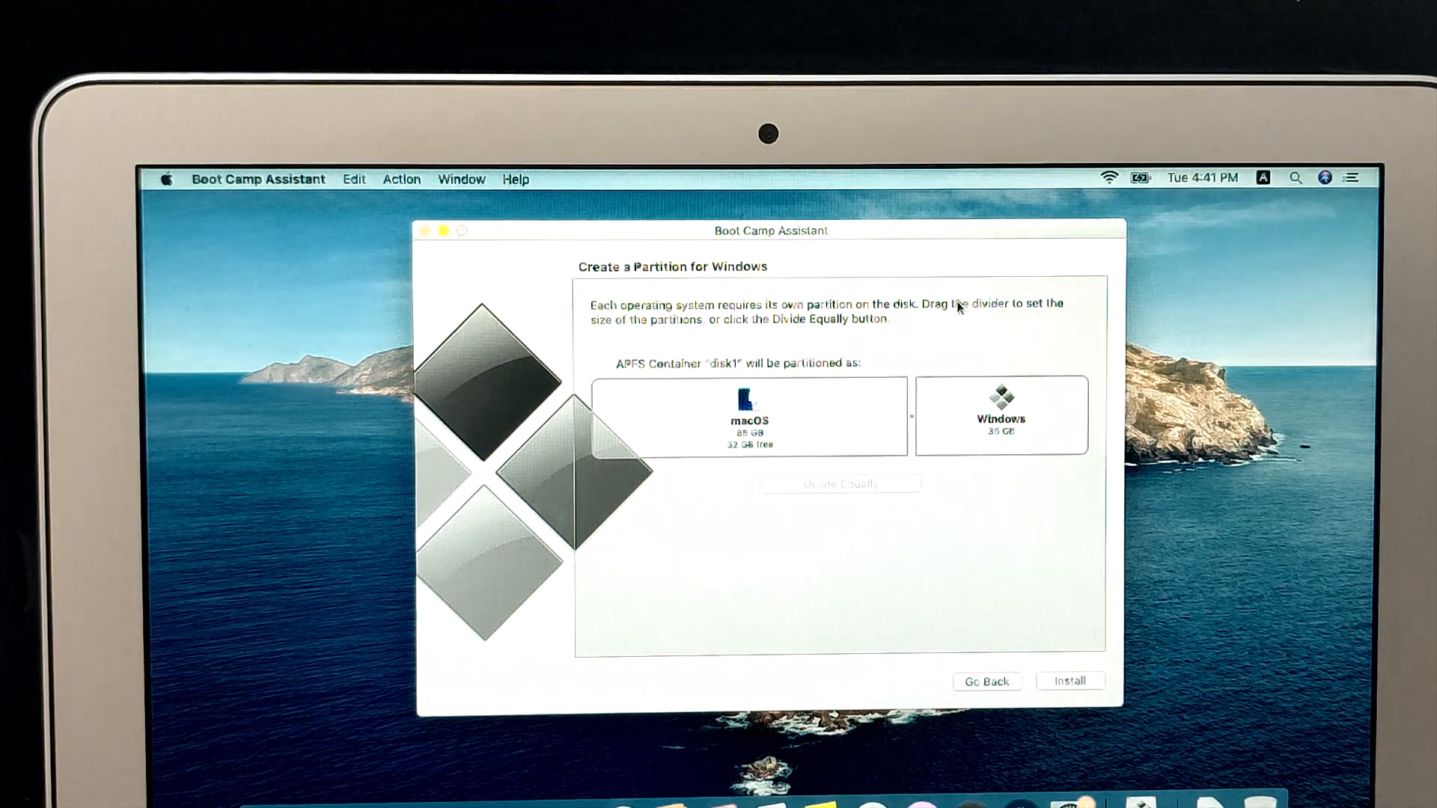
Step: Set the Windows partition to about 55 GB and start the installation
left_click_drag(912, 418, 880, 417)
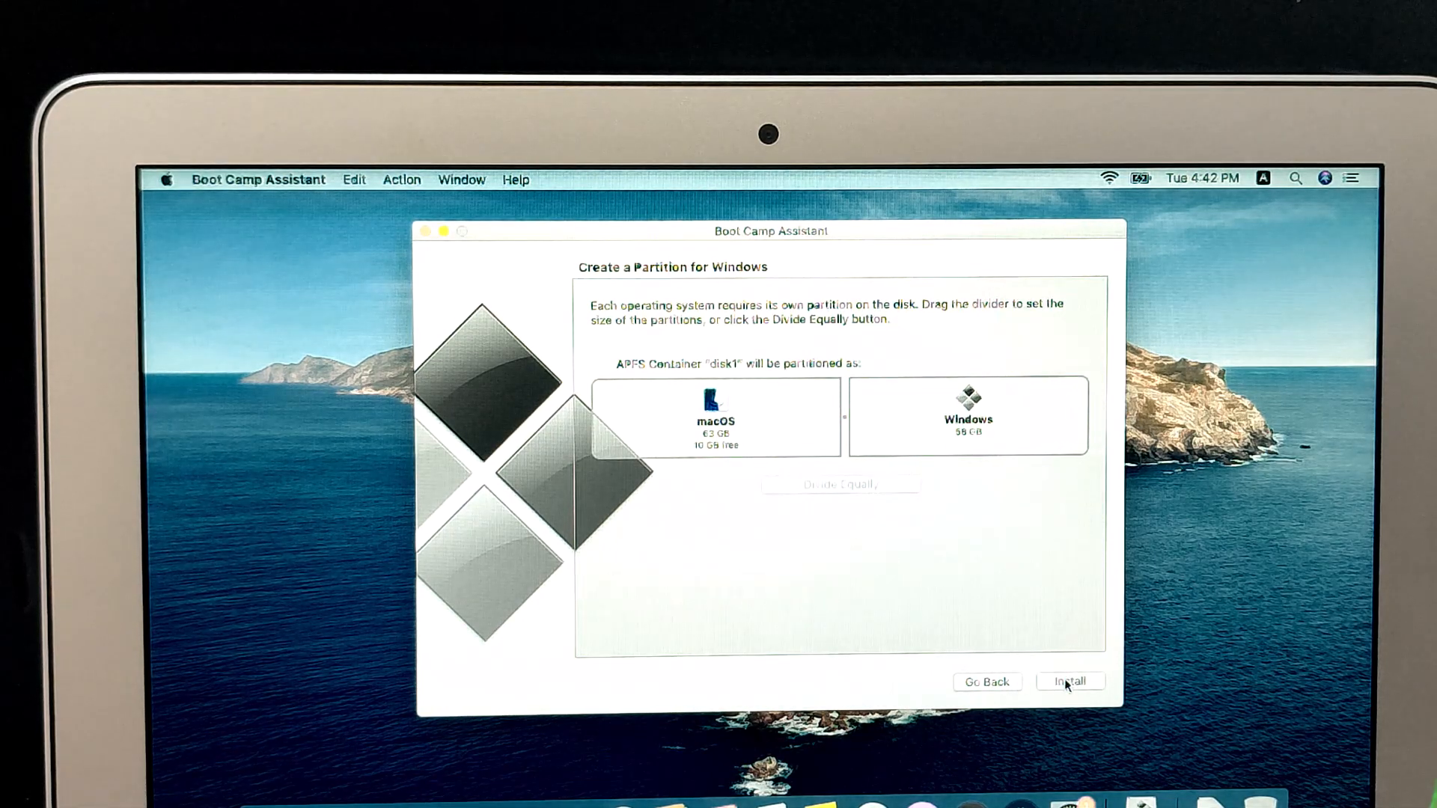
left_click(1069, 682)
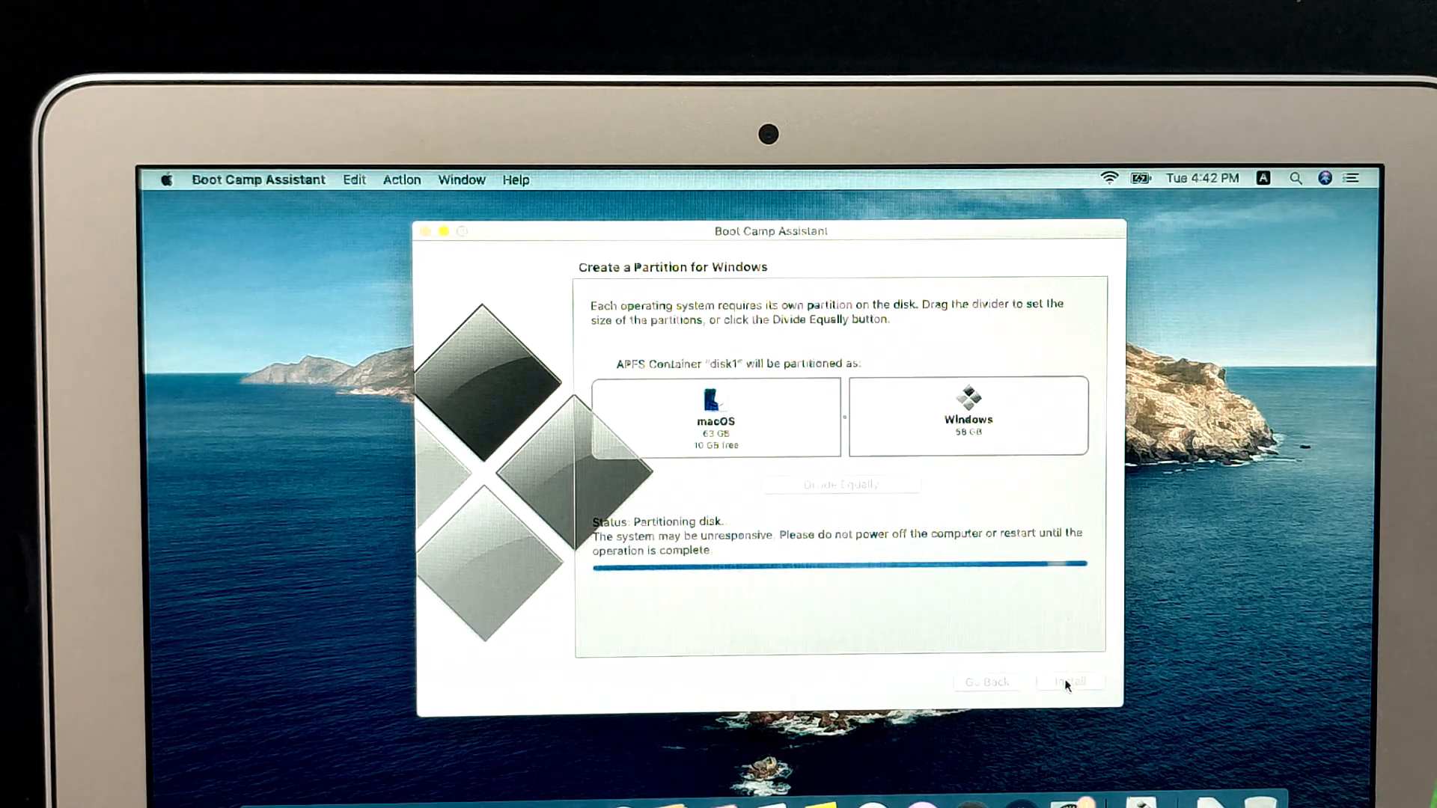
left_click(1070, 683)
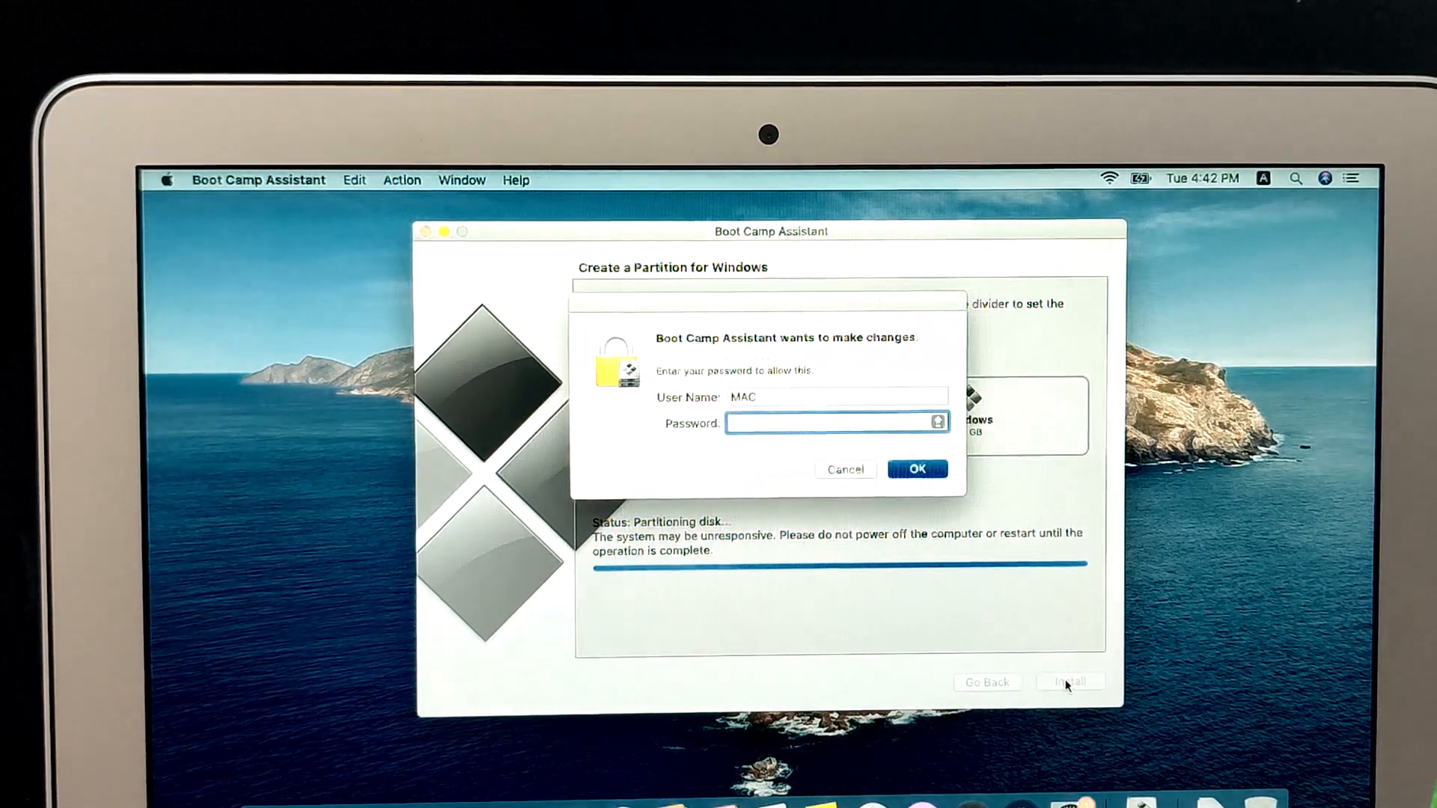
Step: Enter the administrator password for both authorization prompts so partitioning proceeds
type("•")
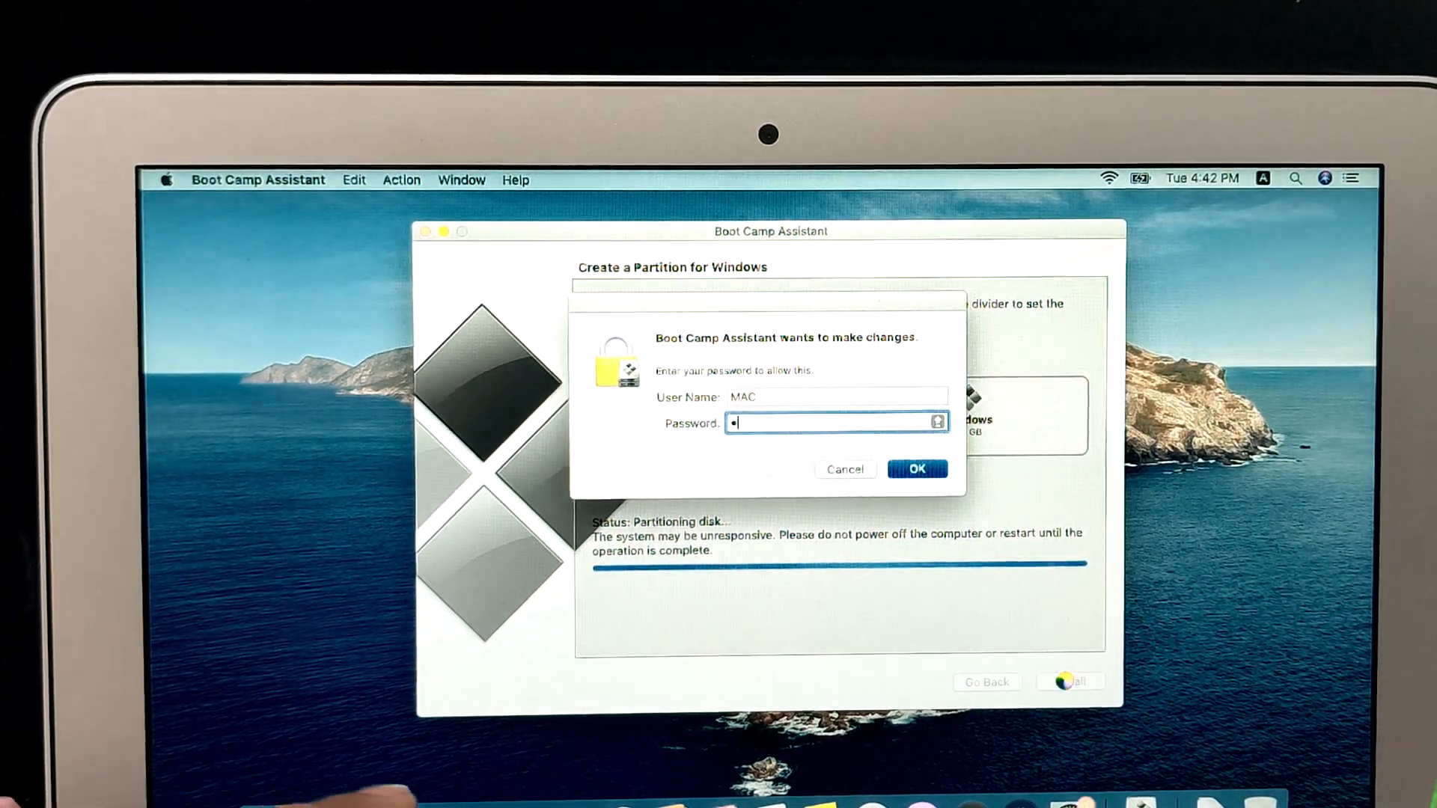
type("•••")
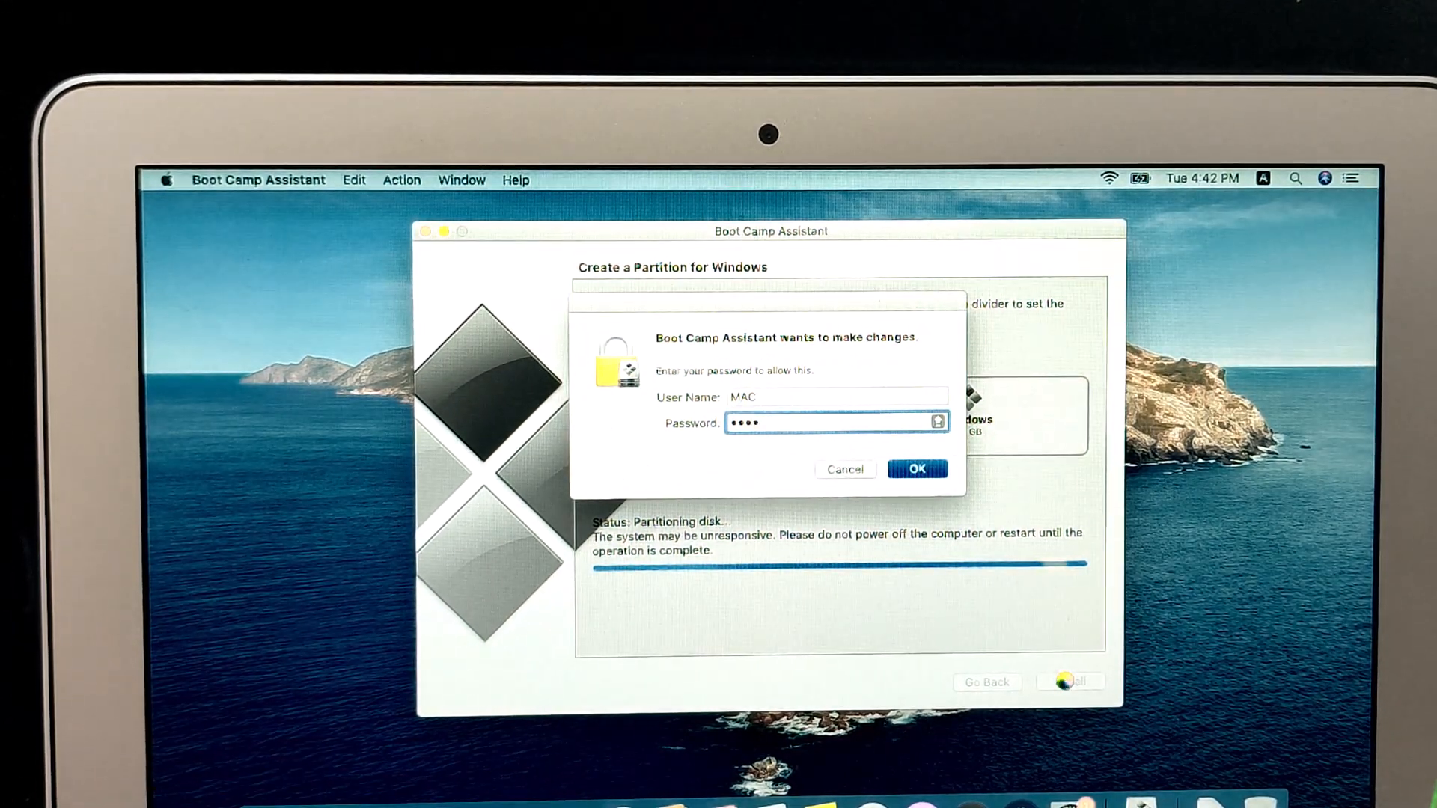
left_click(916, 469)
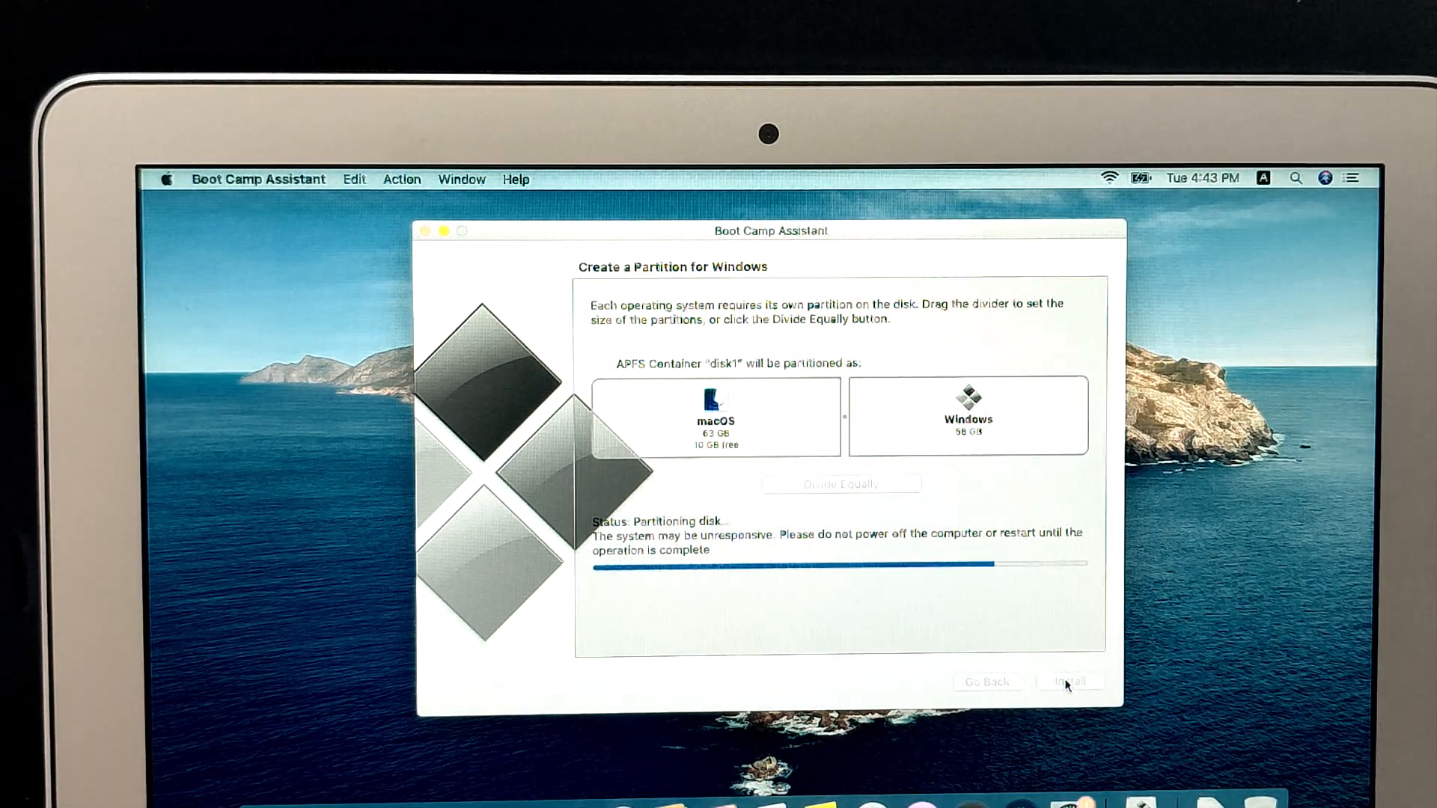
left_click(1069, 681)
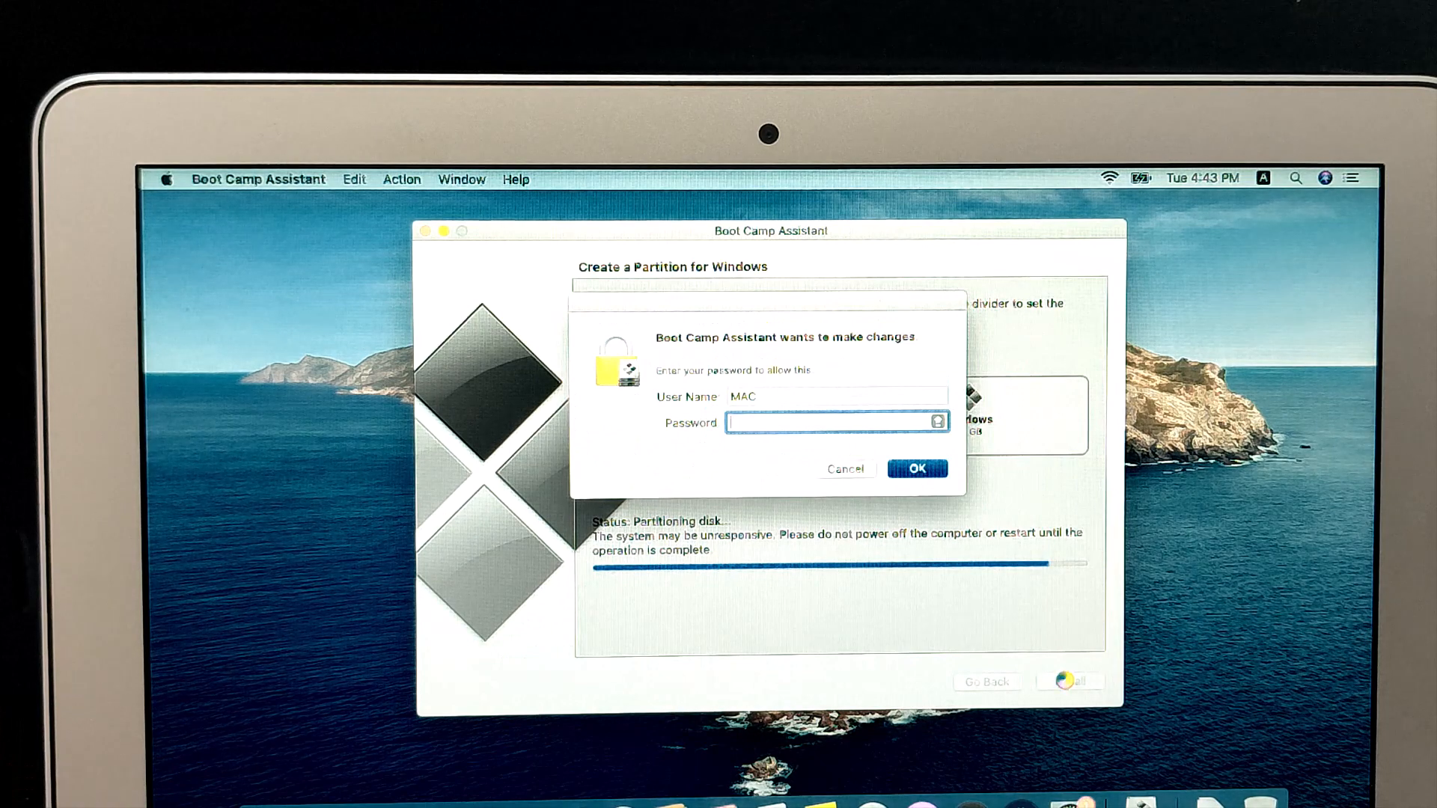
type("•••")
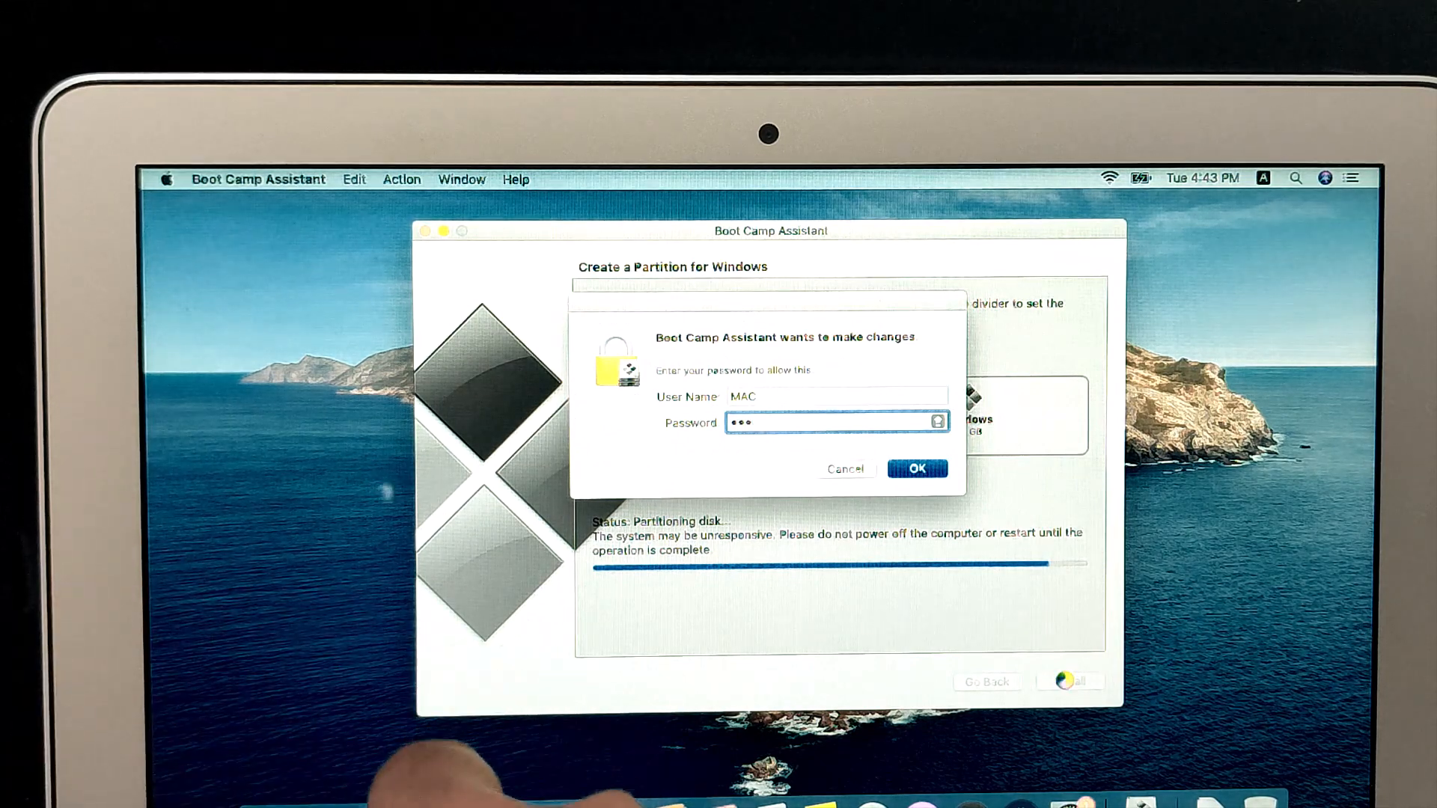
left_click(916, 469)
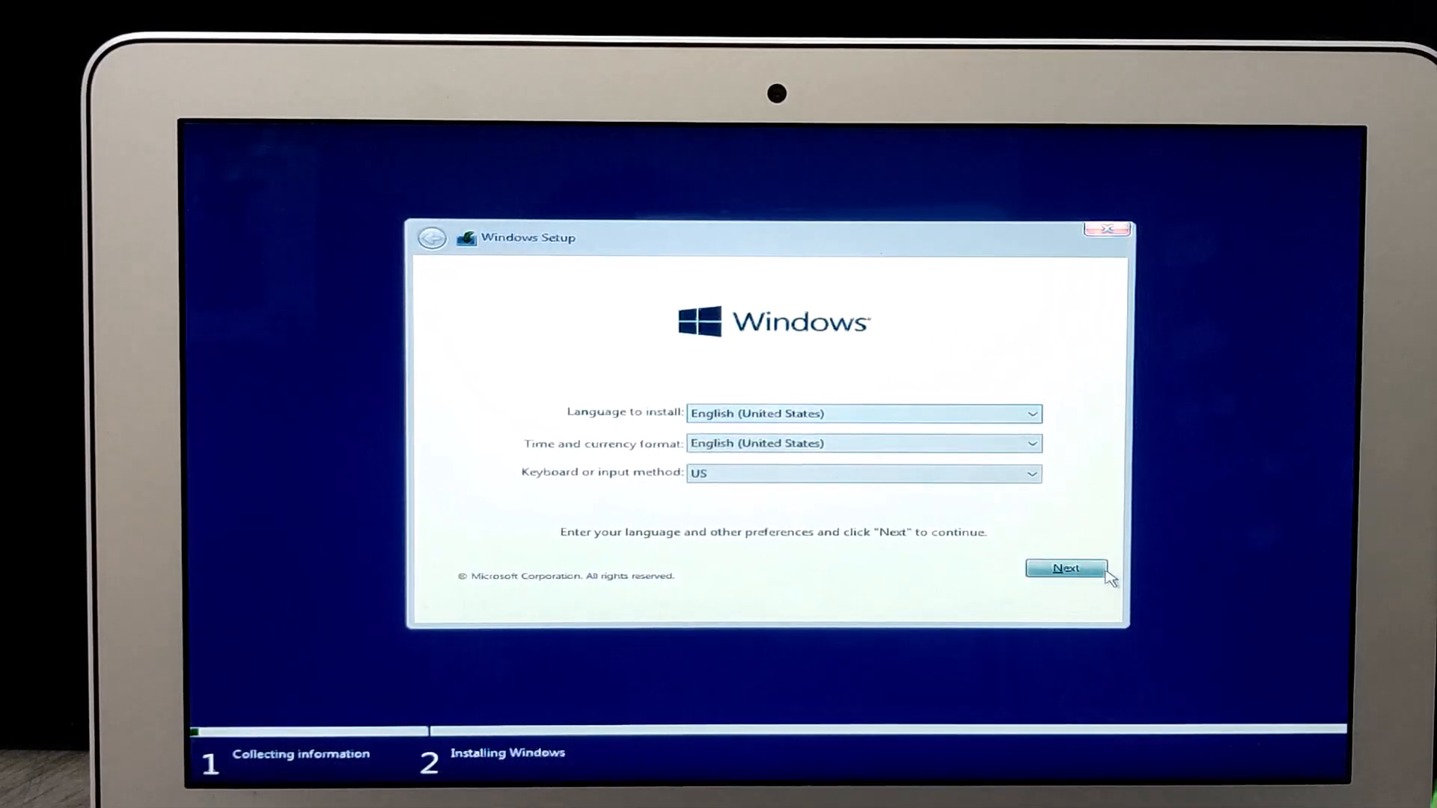
Step: Keep English (United States), skip the product key and choose Windows 10 Pro to install
left_click(1065, 568)
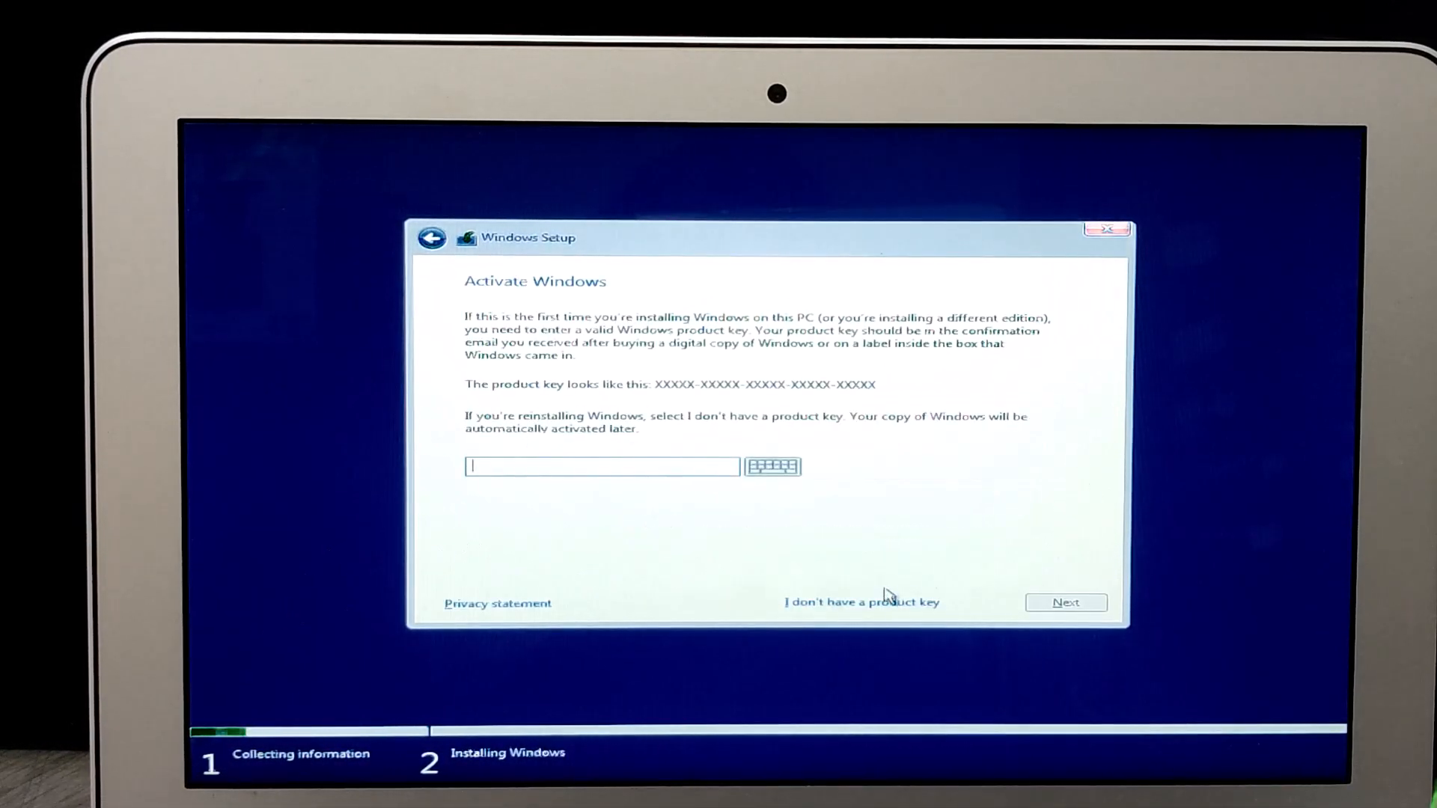
left_click(862, 601)
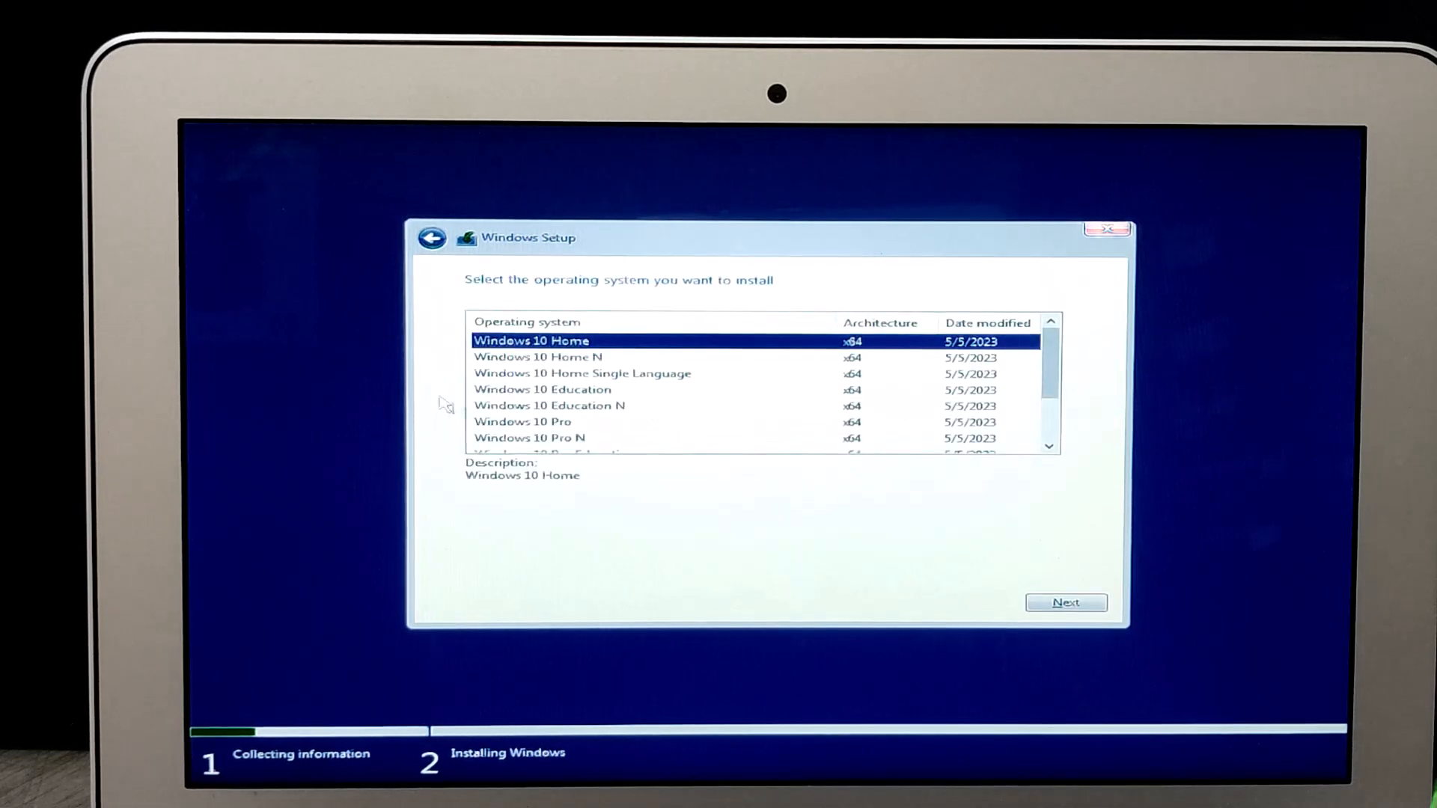
left_click(551, 422)
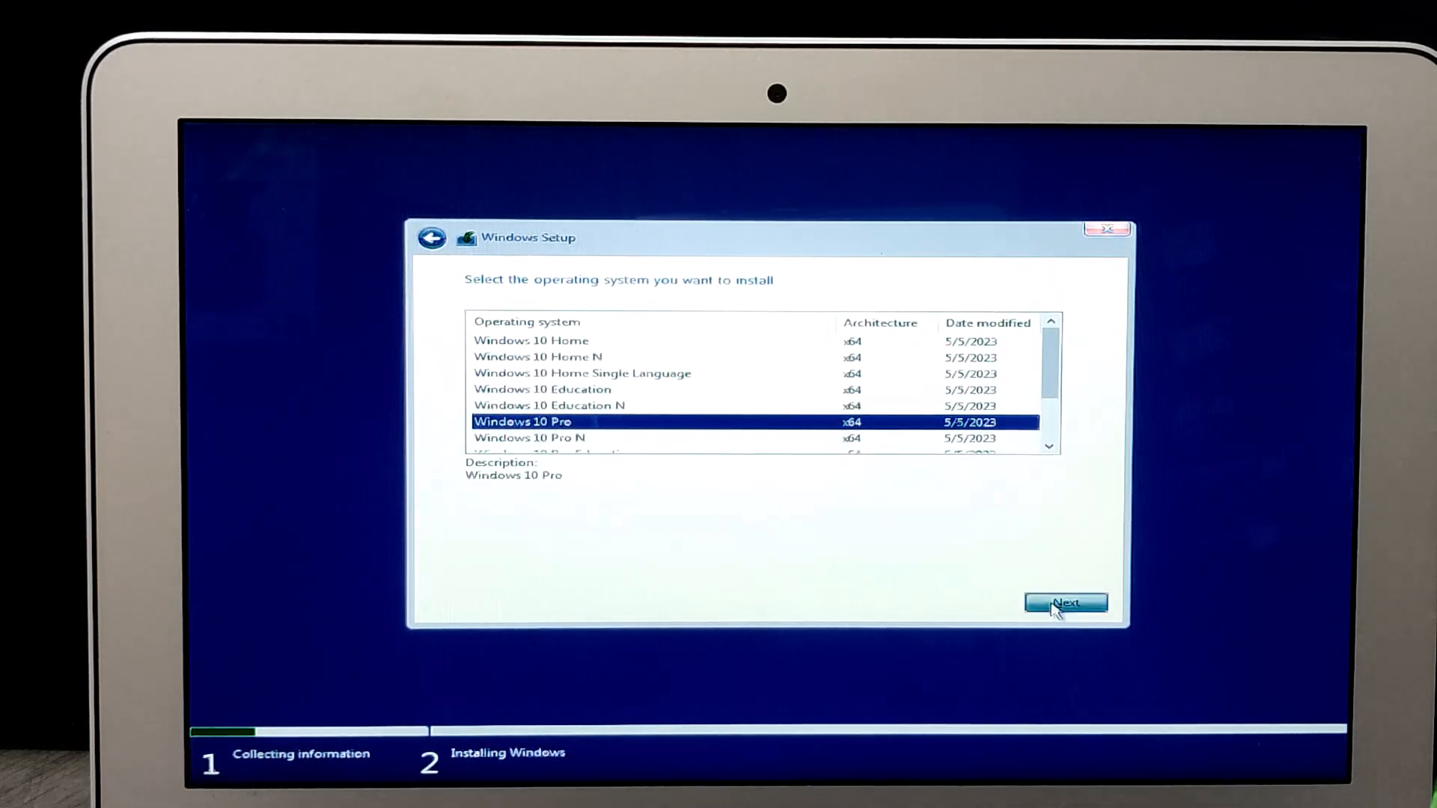
left_click(1066, 601)
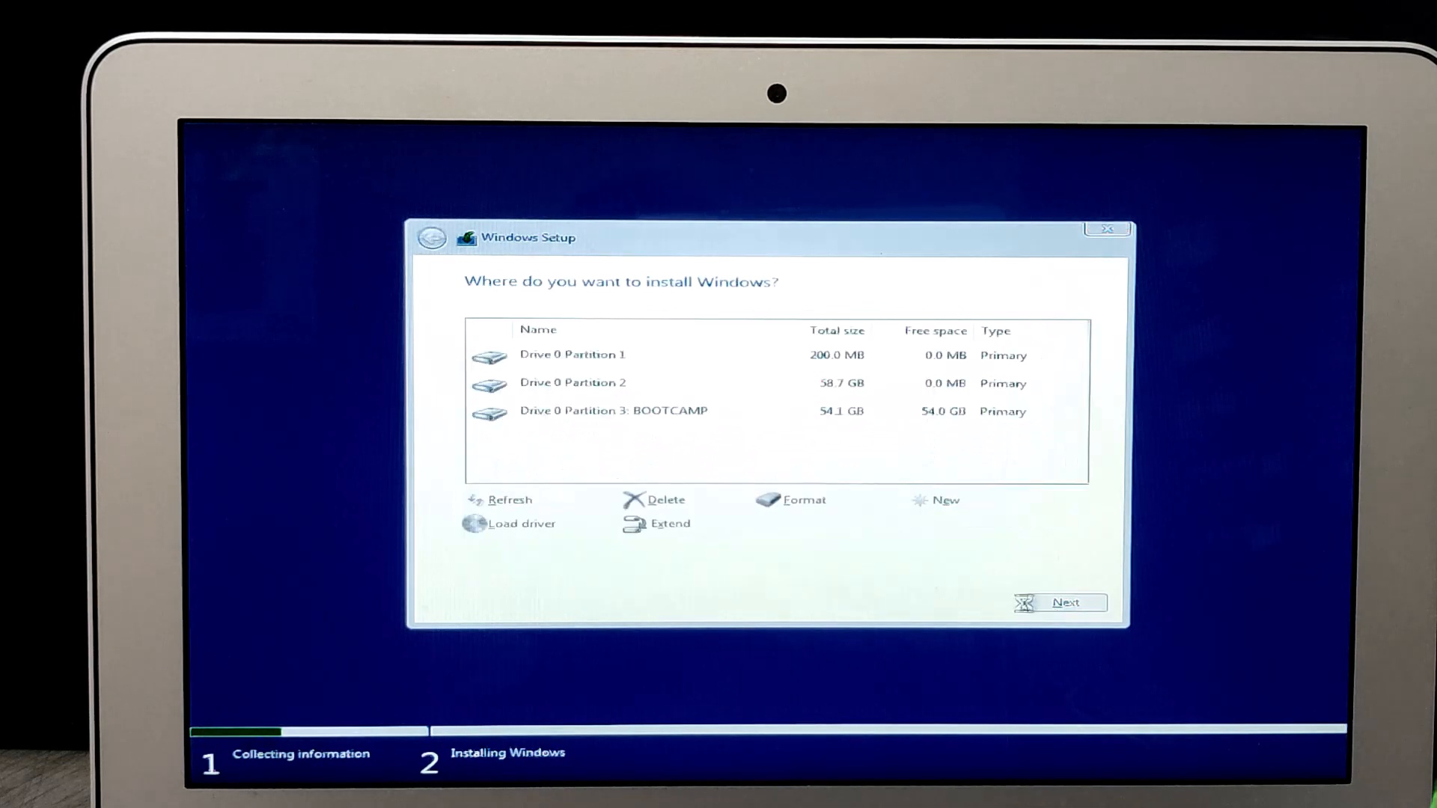
Step: Install Windows on Drive 0 Partition 3: BOOTCAMP (54.1 GB)
left_click(610, 410)
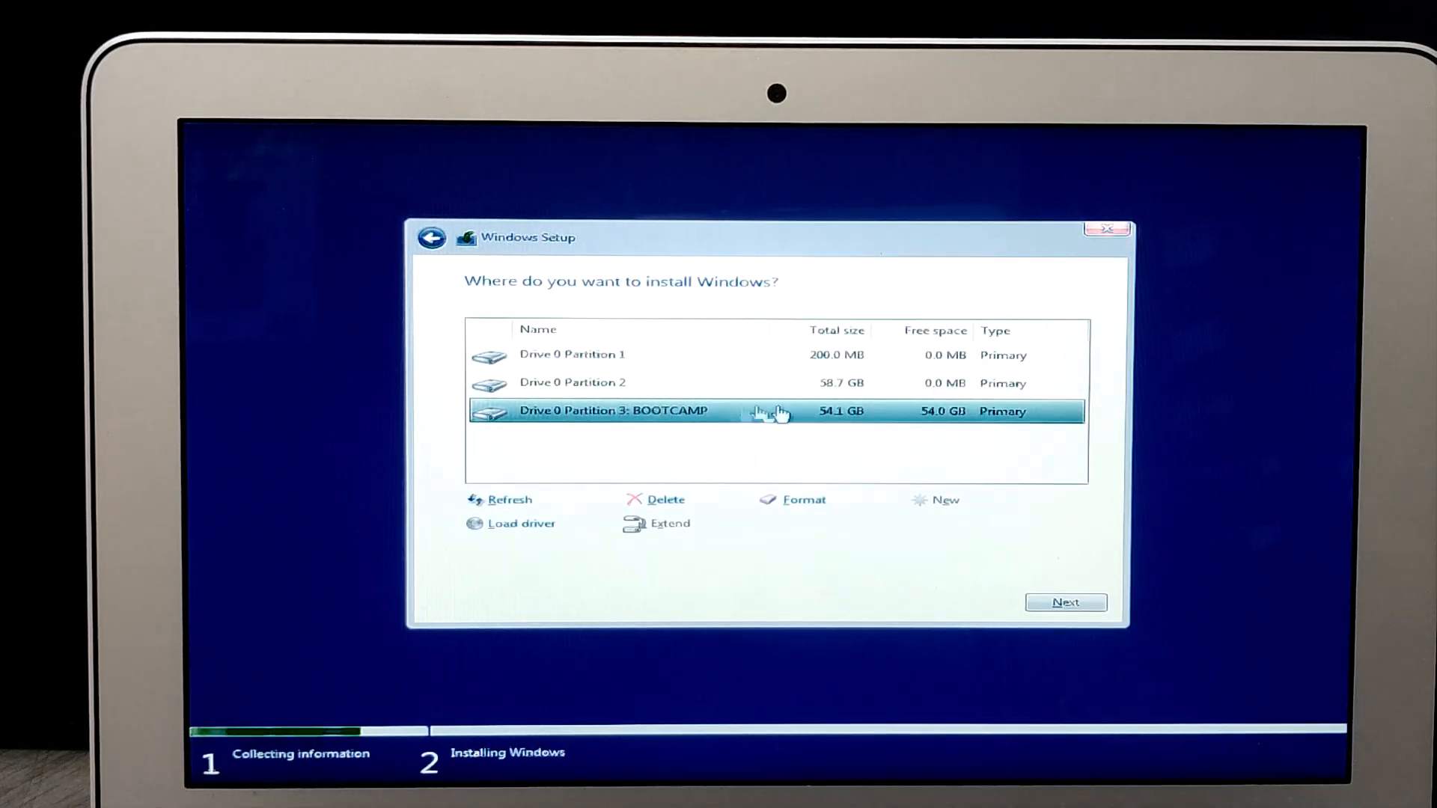
mouse_move(919, 348)
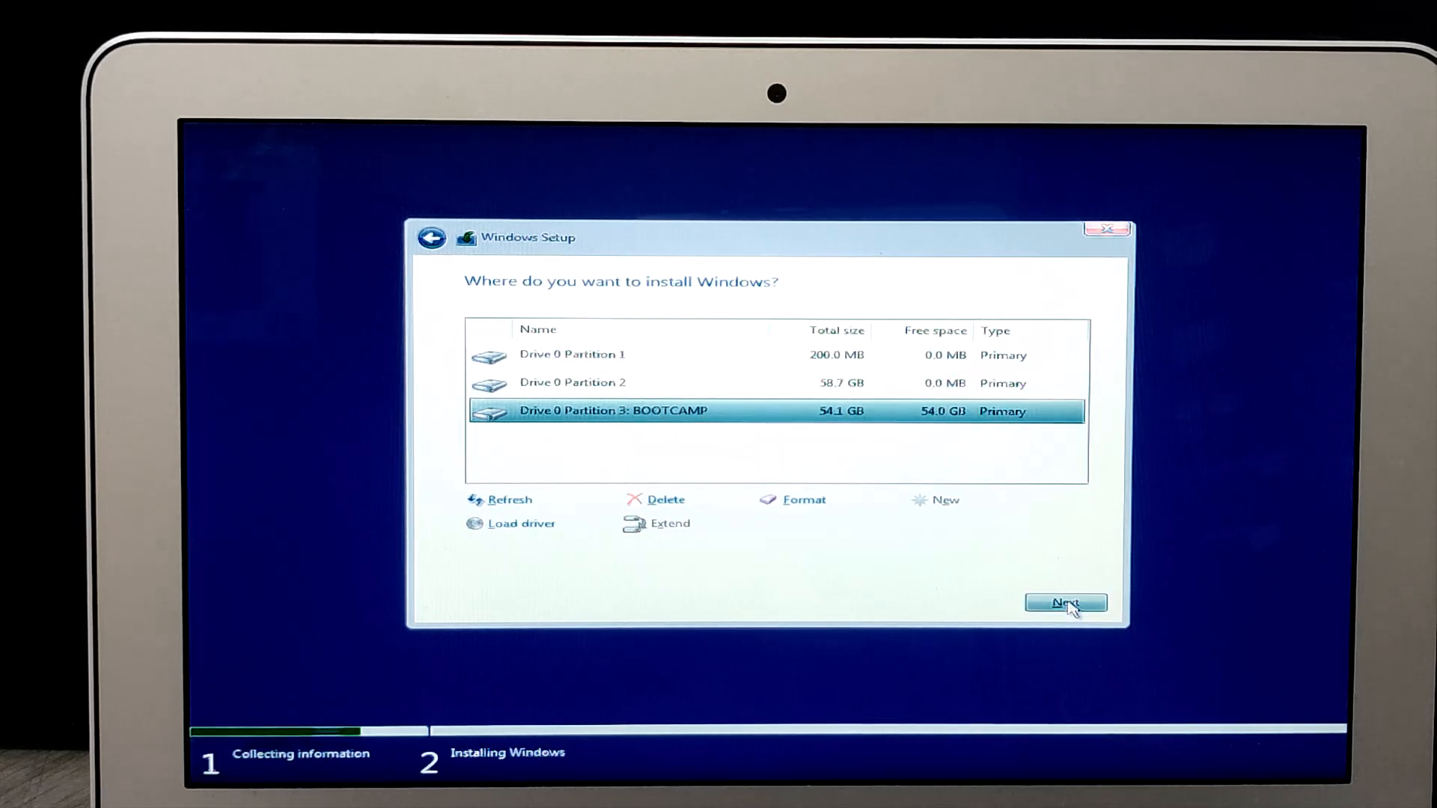
left_click(1066, 601)
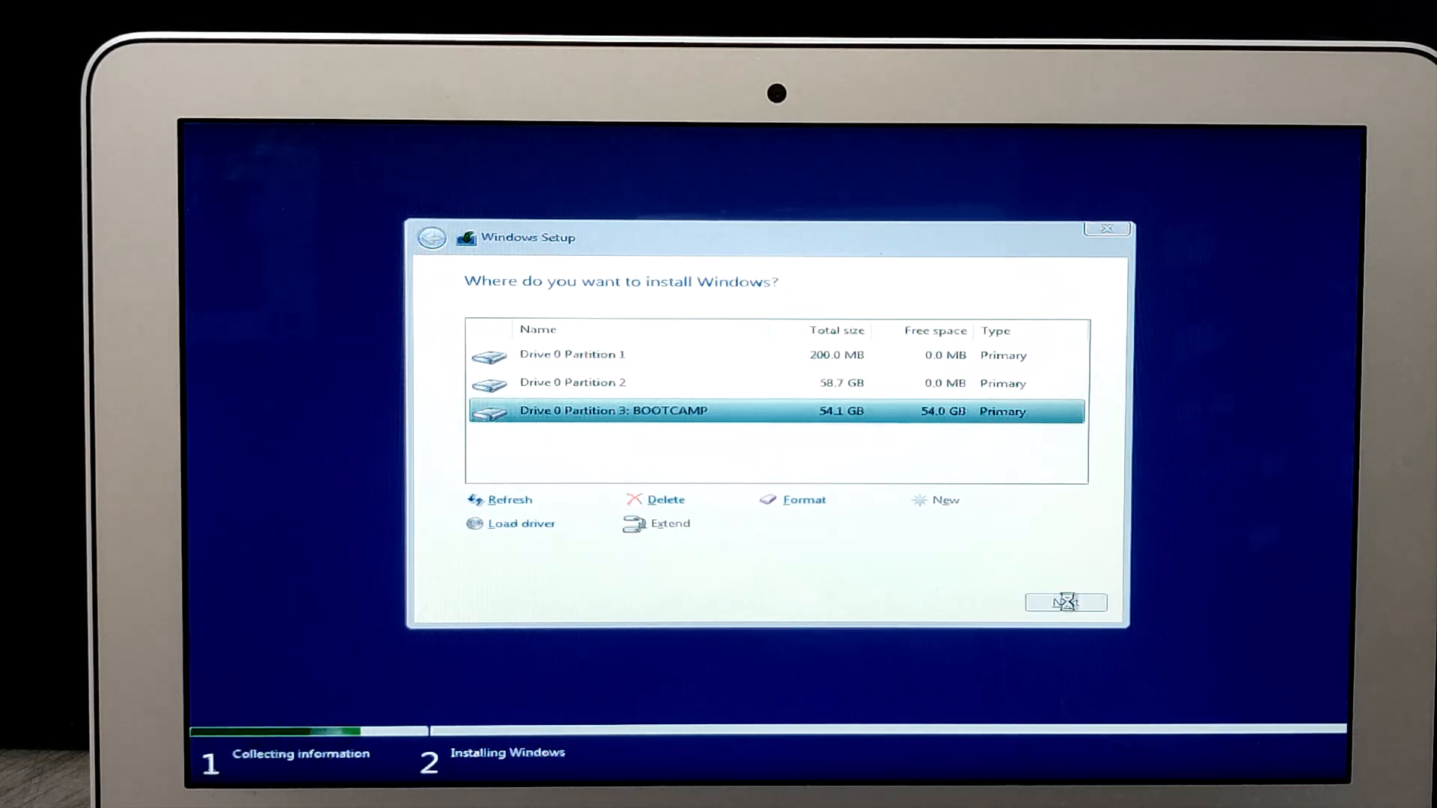
left_click(1066, 602)
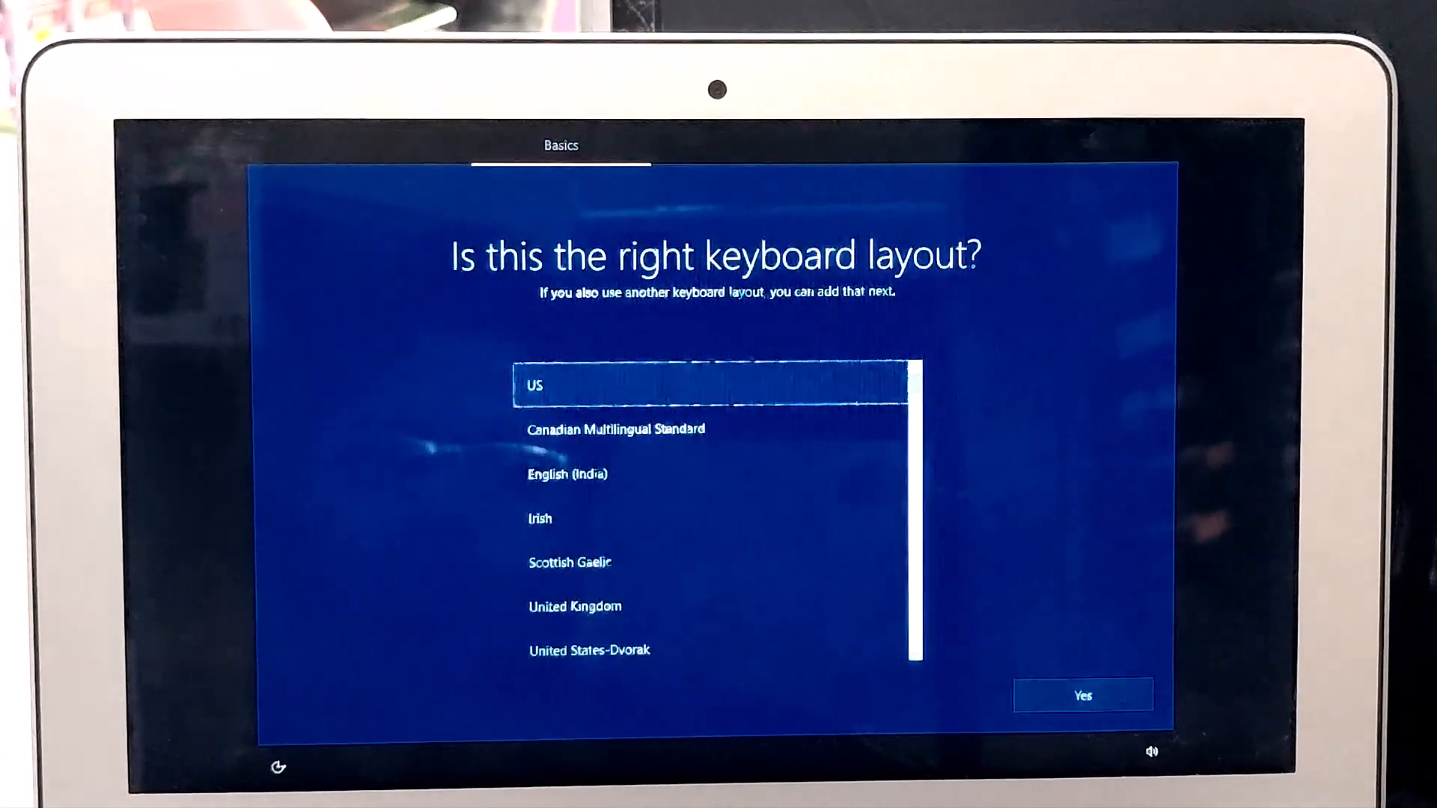
Step: Confirm the US keyboard layout, continue offline with limited setup and name the local account
left_click(1084, 695)
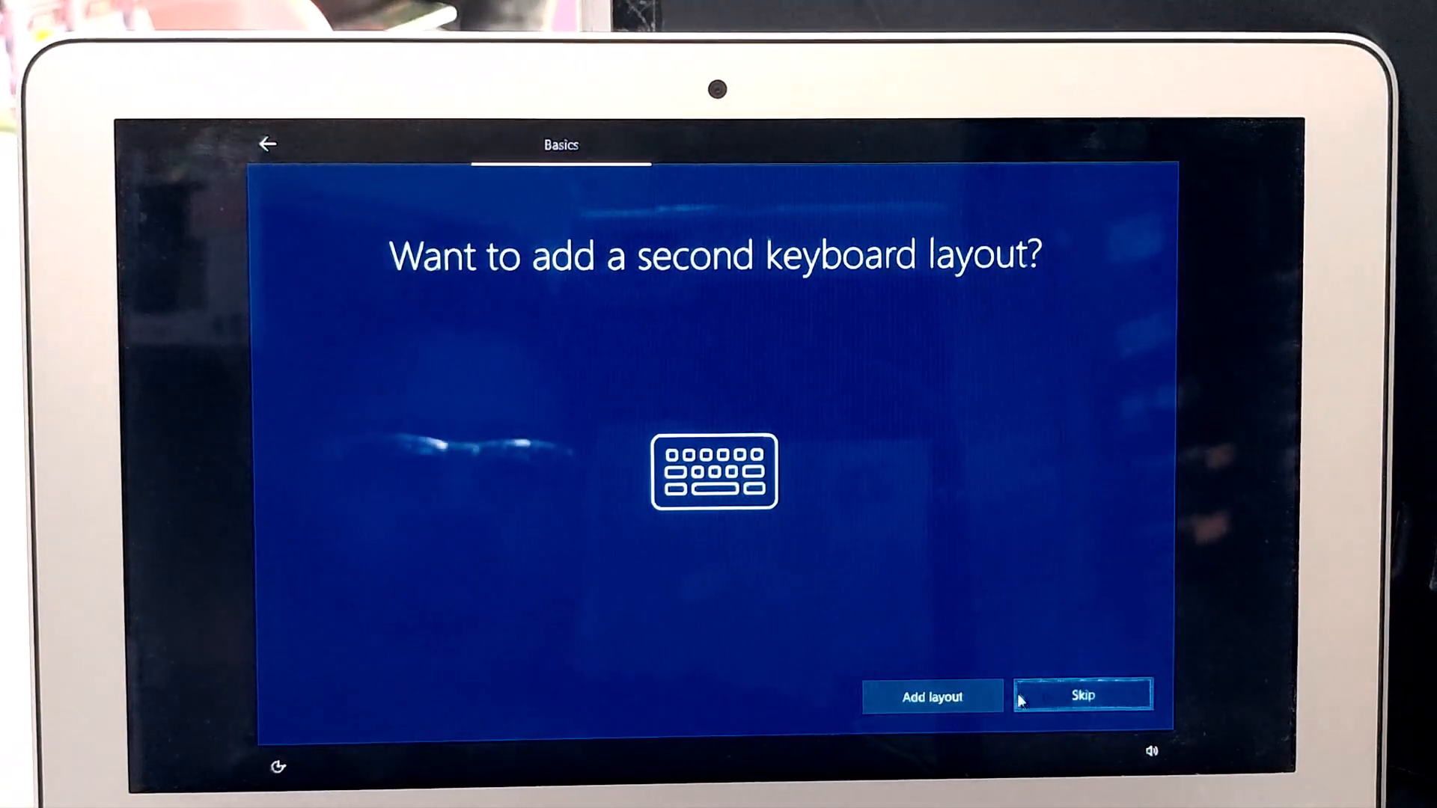
left_click(933, 696)
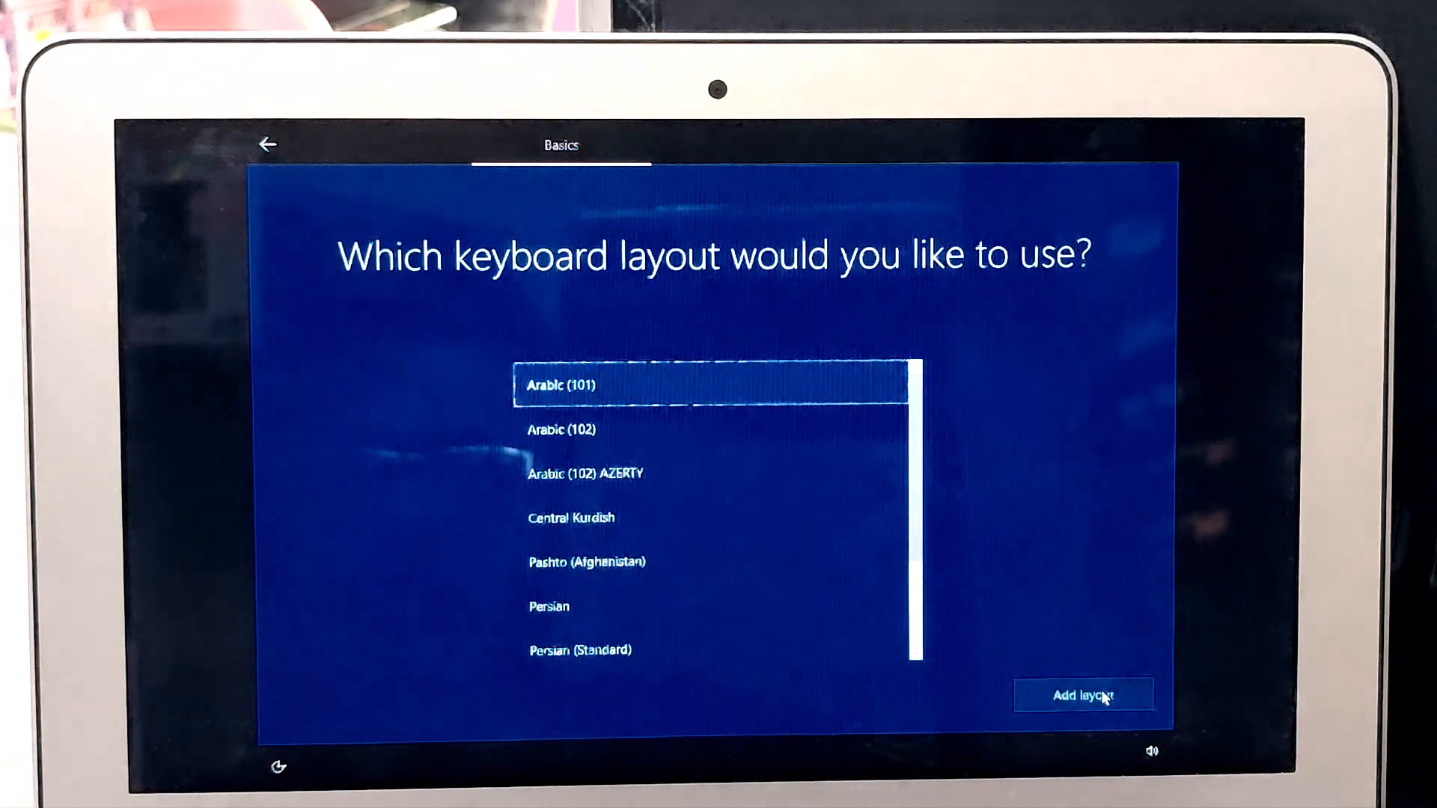
left_click(1084, 695)
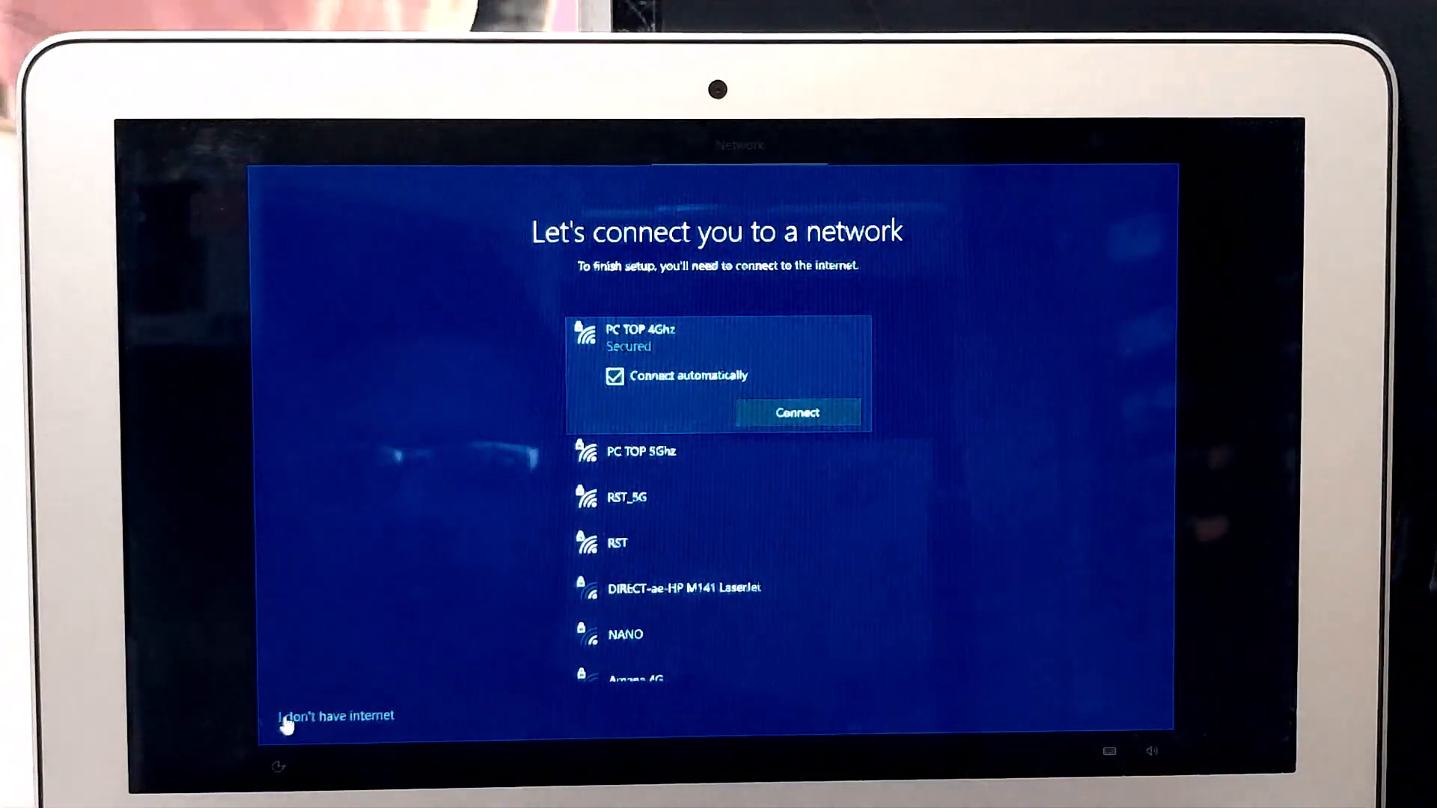
left_click(338, 714)
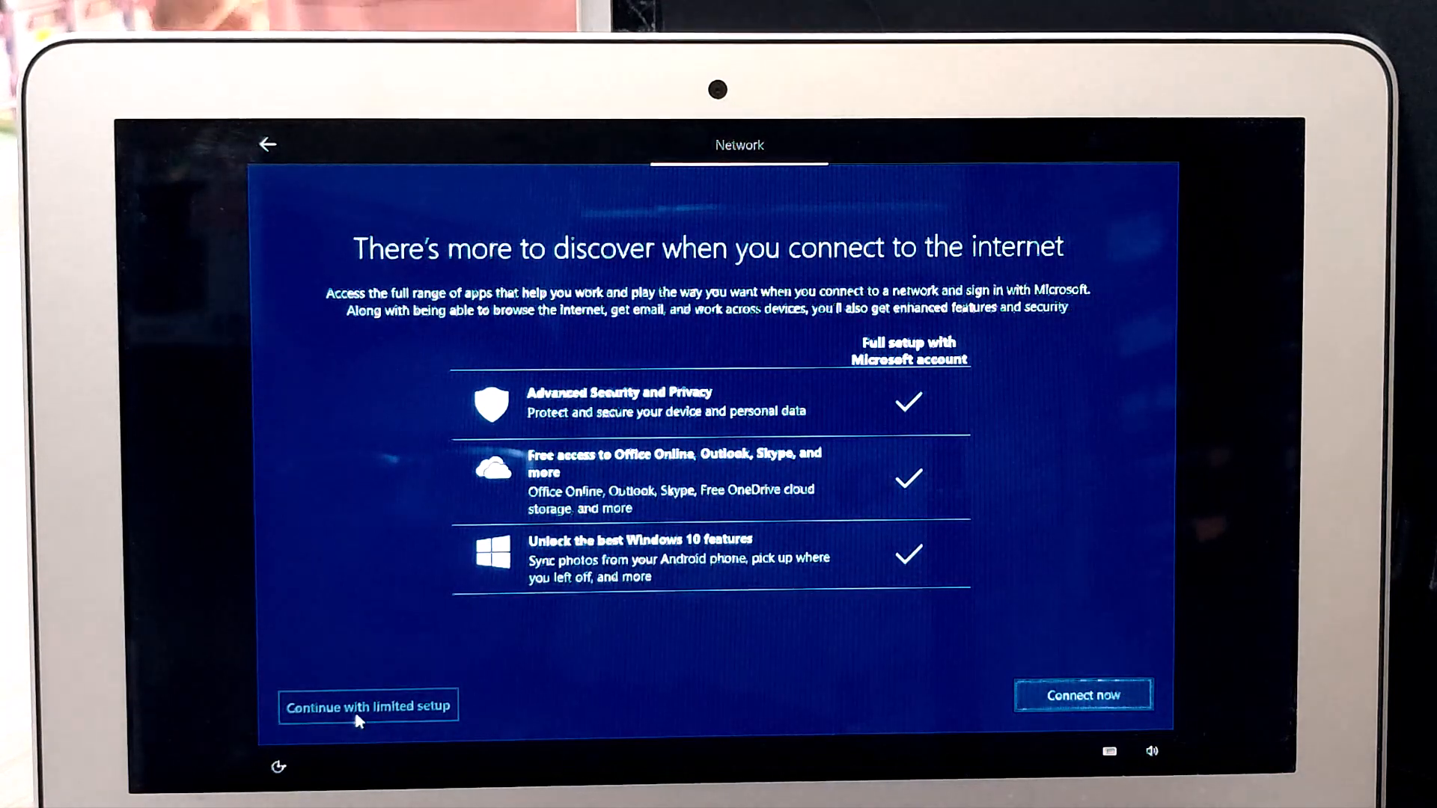
left_click(369, 706)
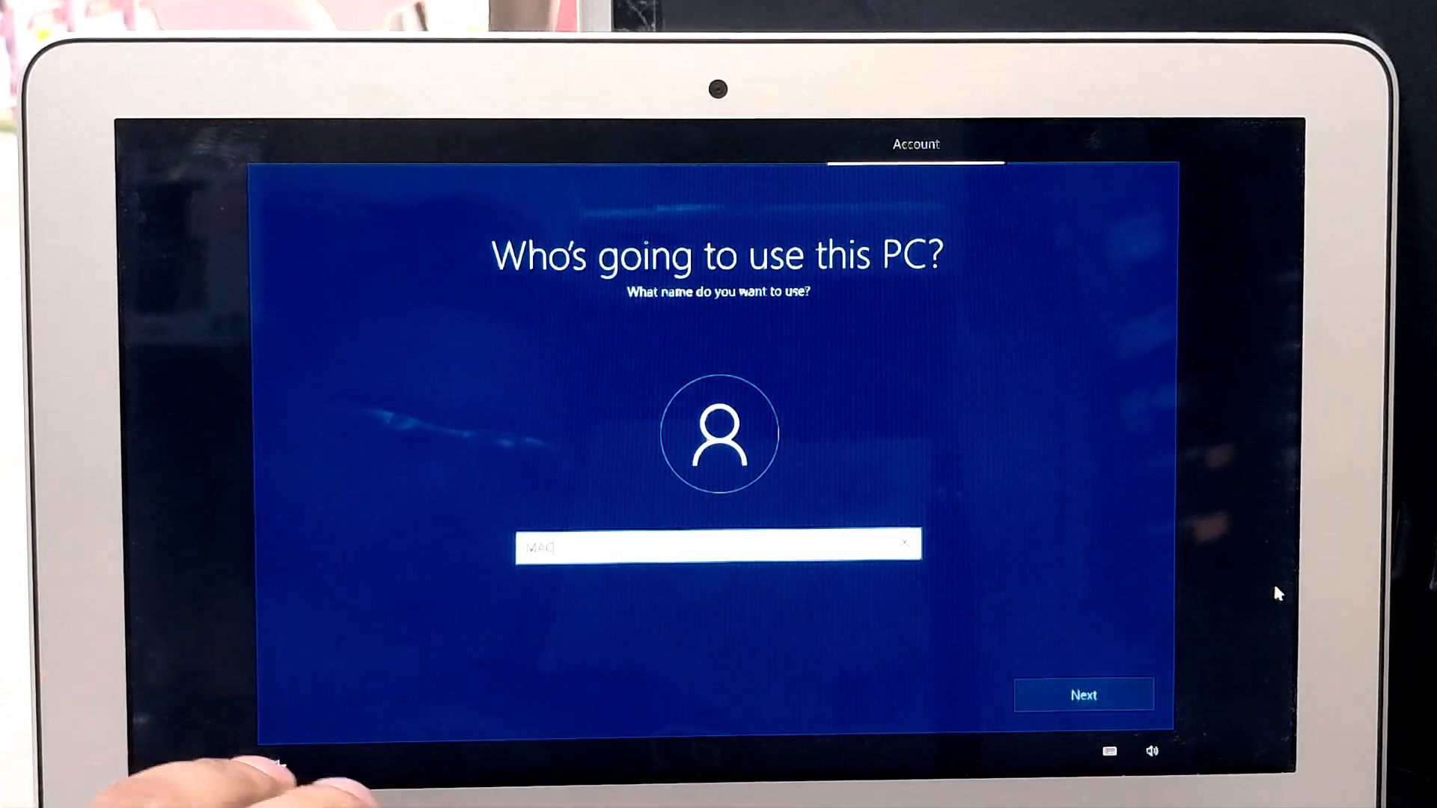
left_click(1084, 694)
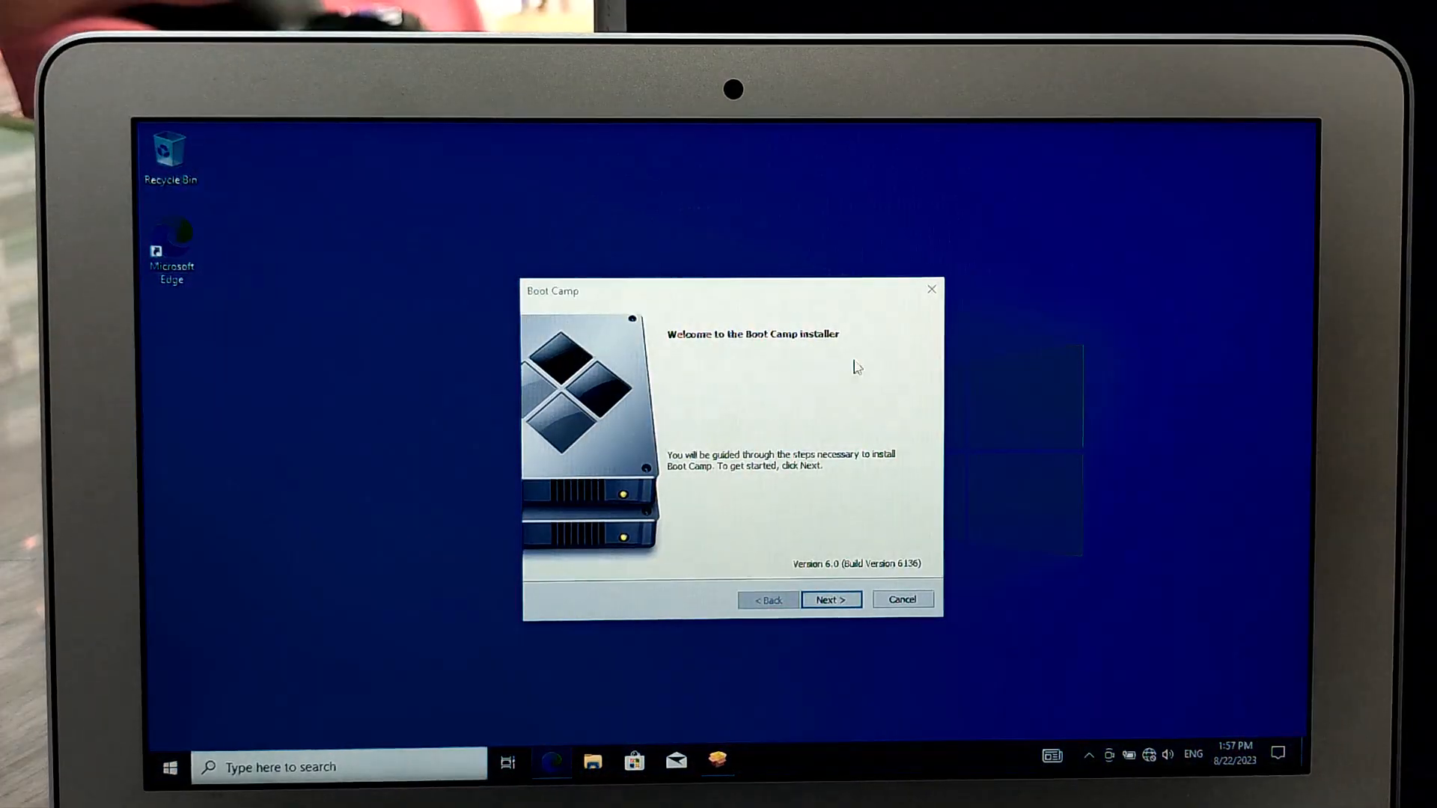
Step: Start the Boot Camp driver installation, connect to the RST_5G network with its key, and adjust volume
left_click(833, 599)
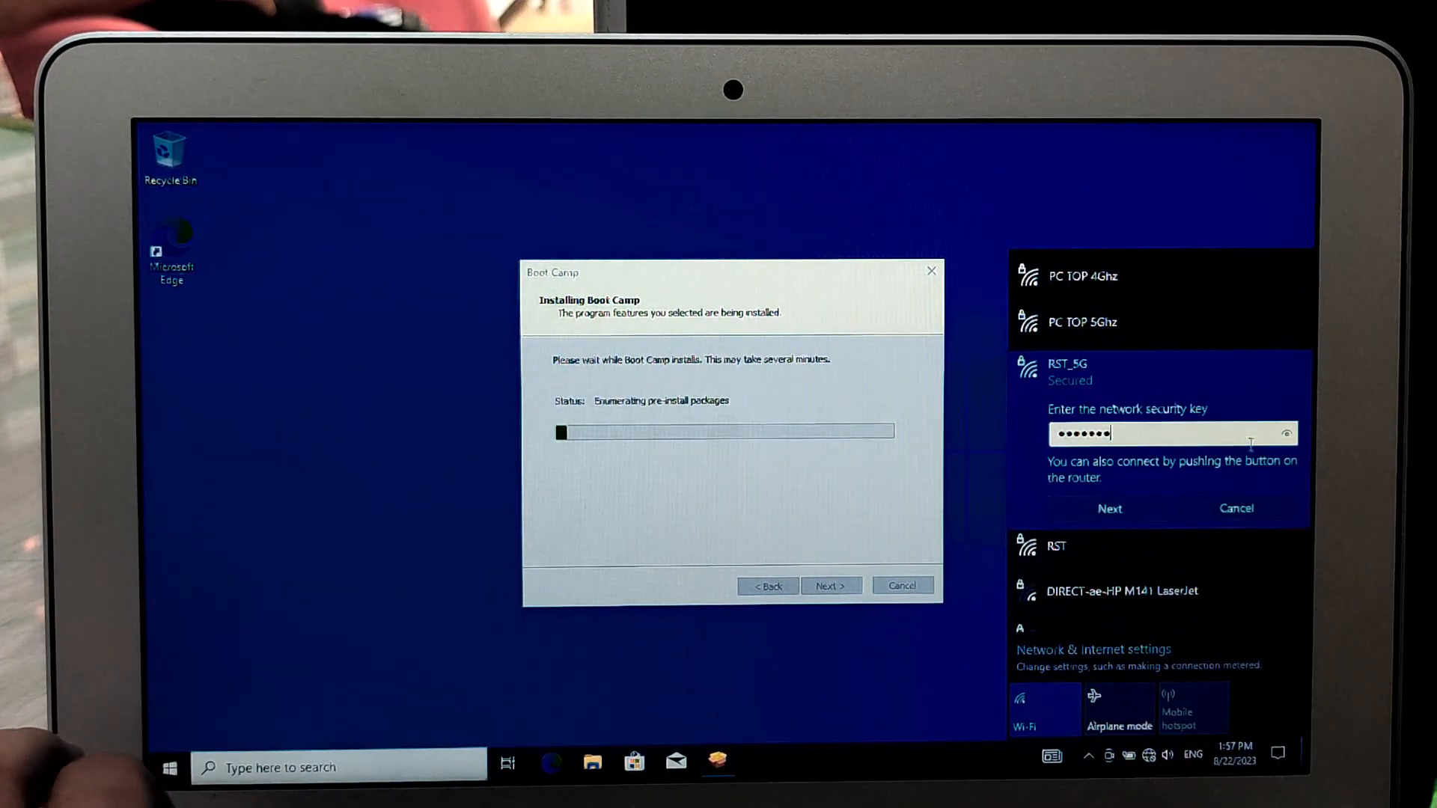
left_click(1111, 509)
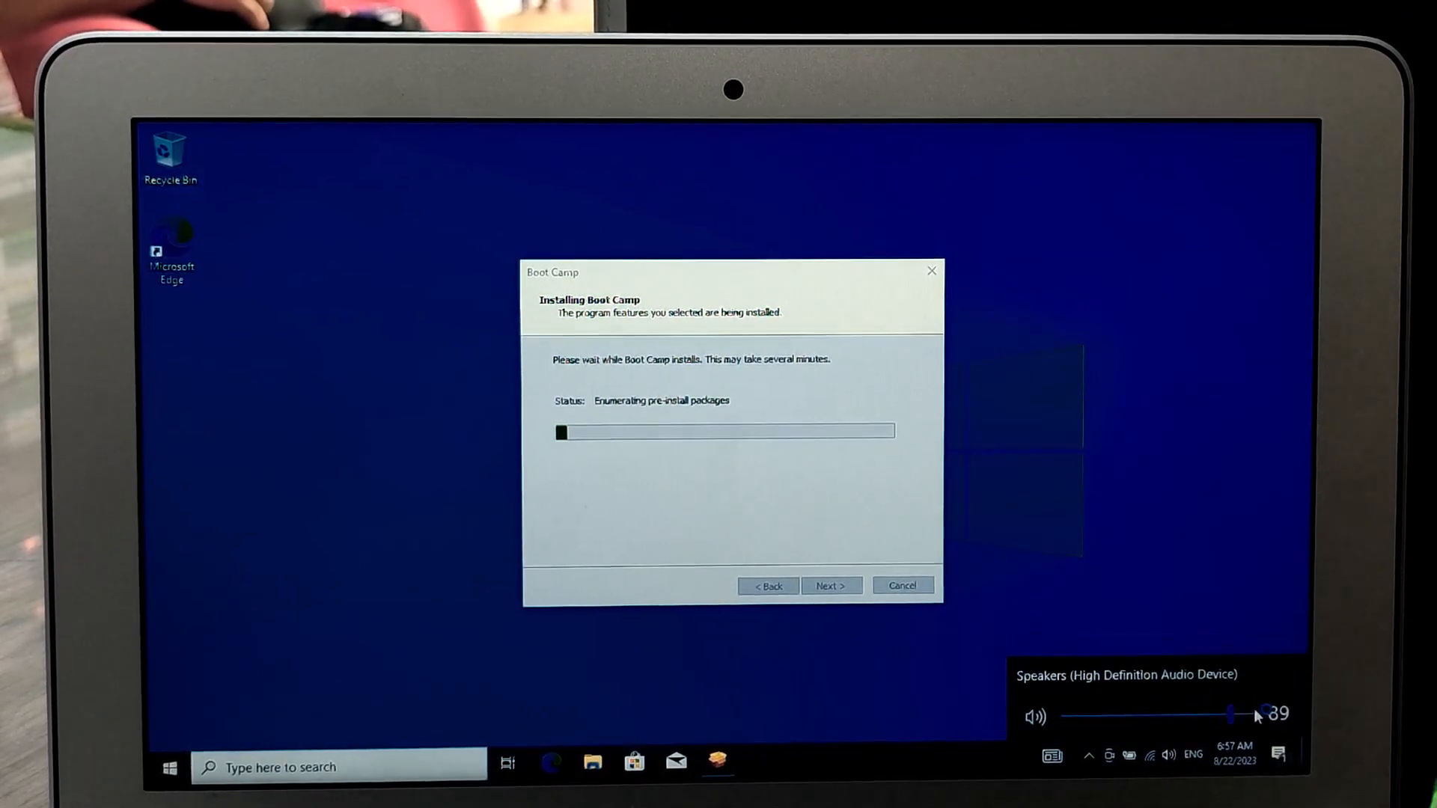
left_click(167, 787)
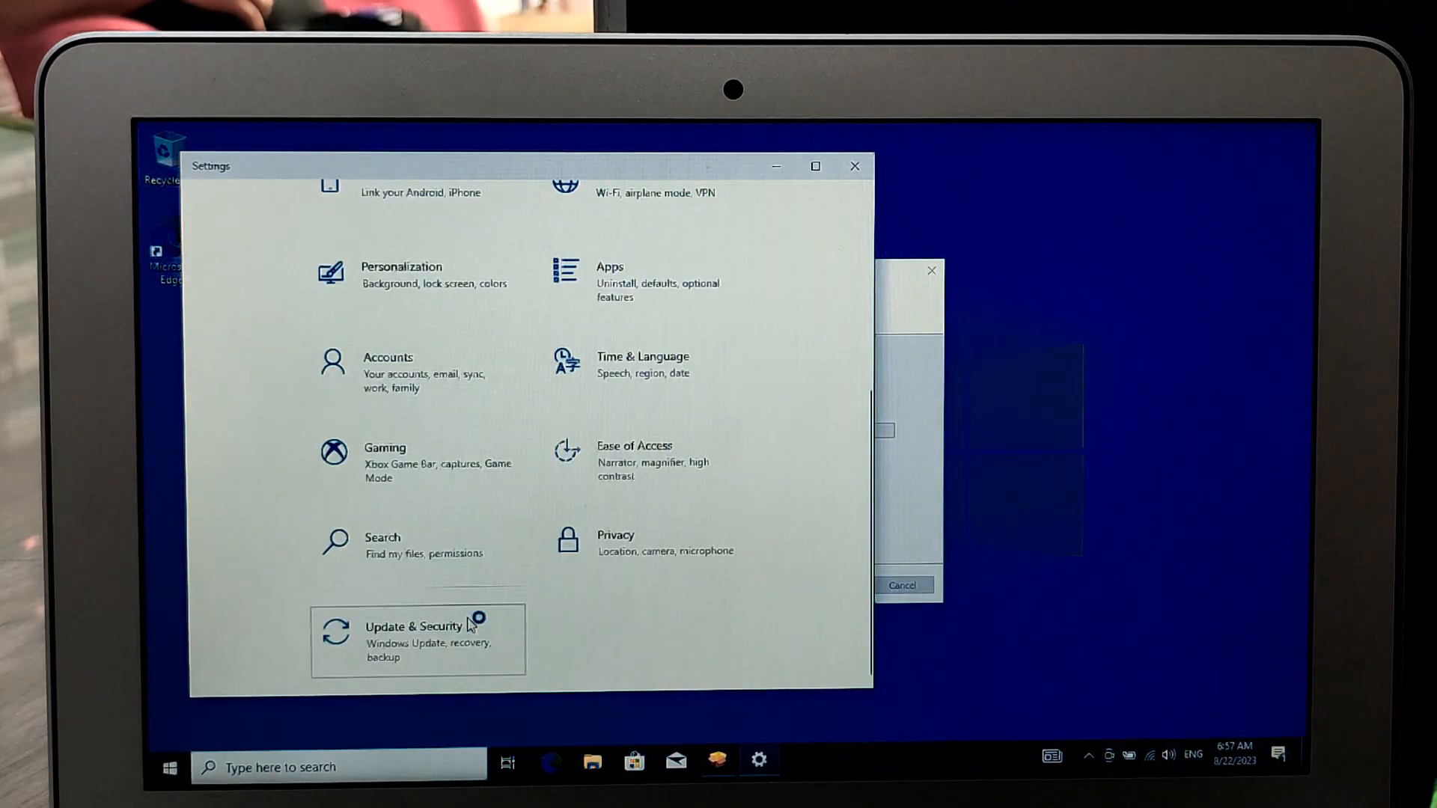
Step: Go to Update & Security in Windows Settings so it checks for updates
left_click(416, 626)
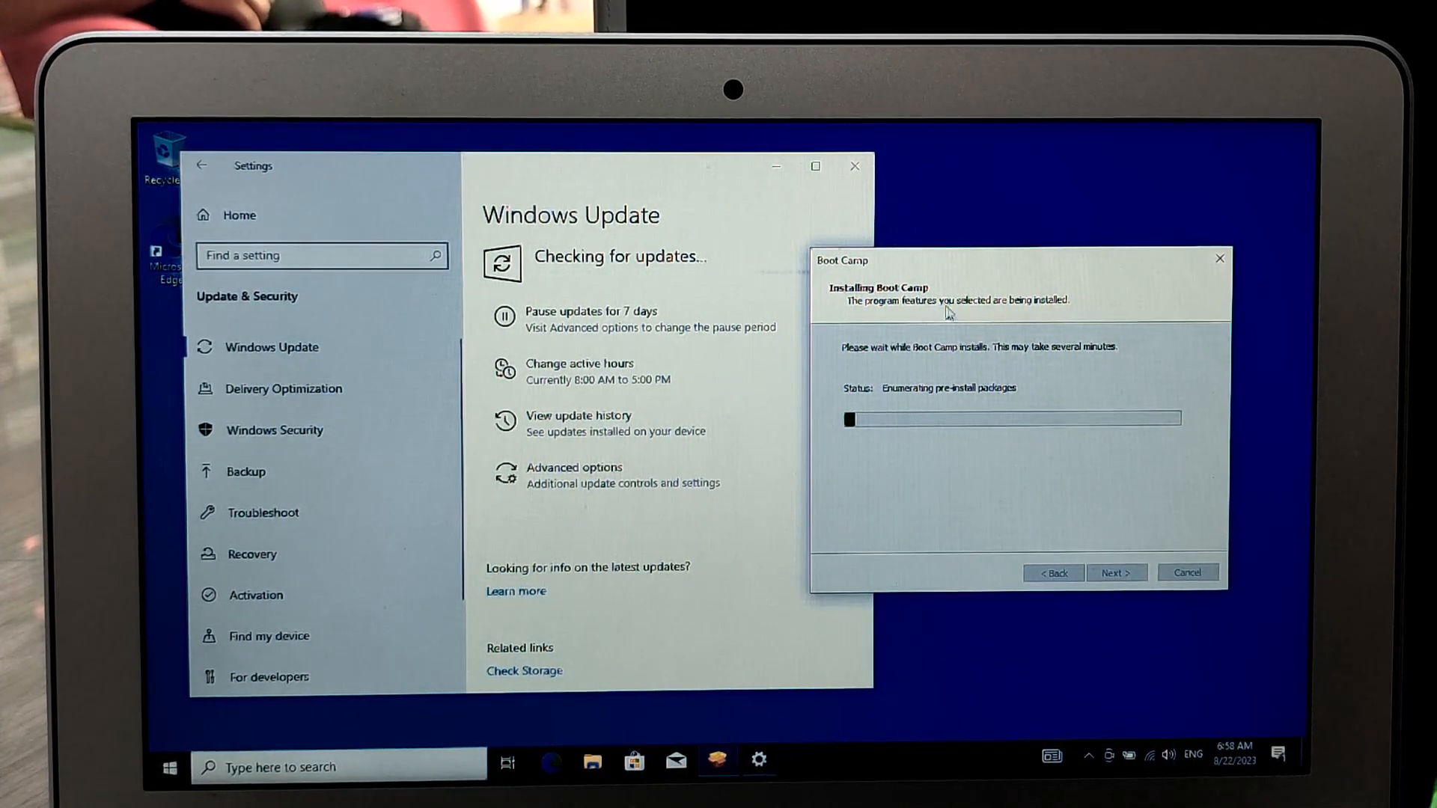
mouse_move(855, 168)
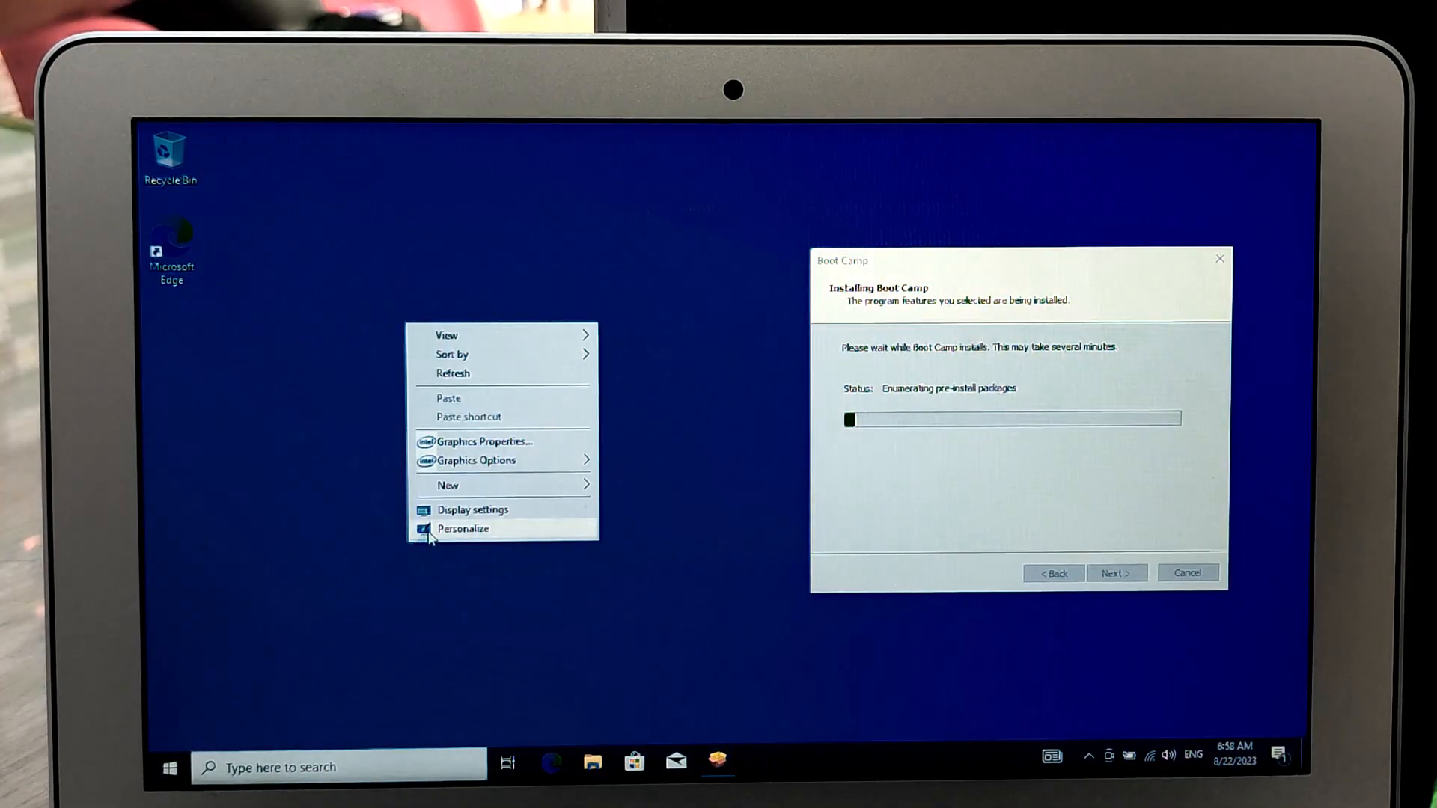
Step: Reach Desktop Icon Settings via desktop Personalize and the Themes page
left_click(464, 529)
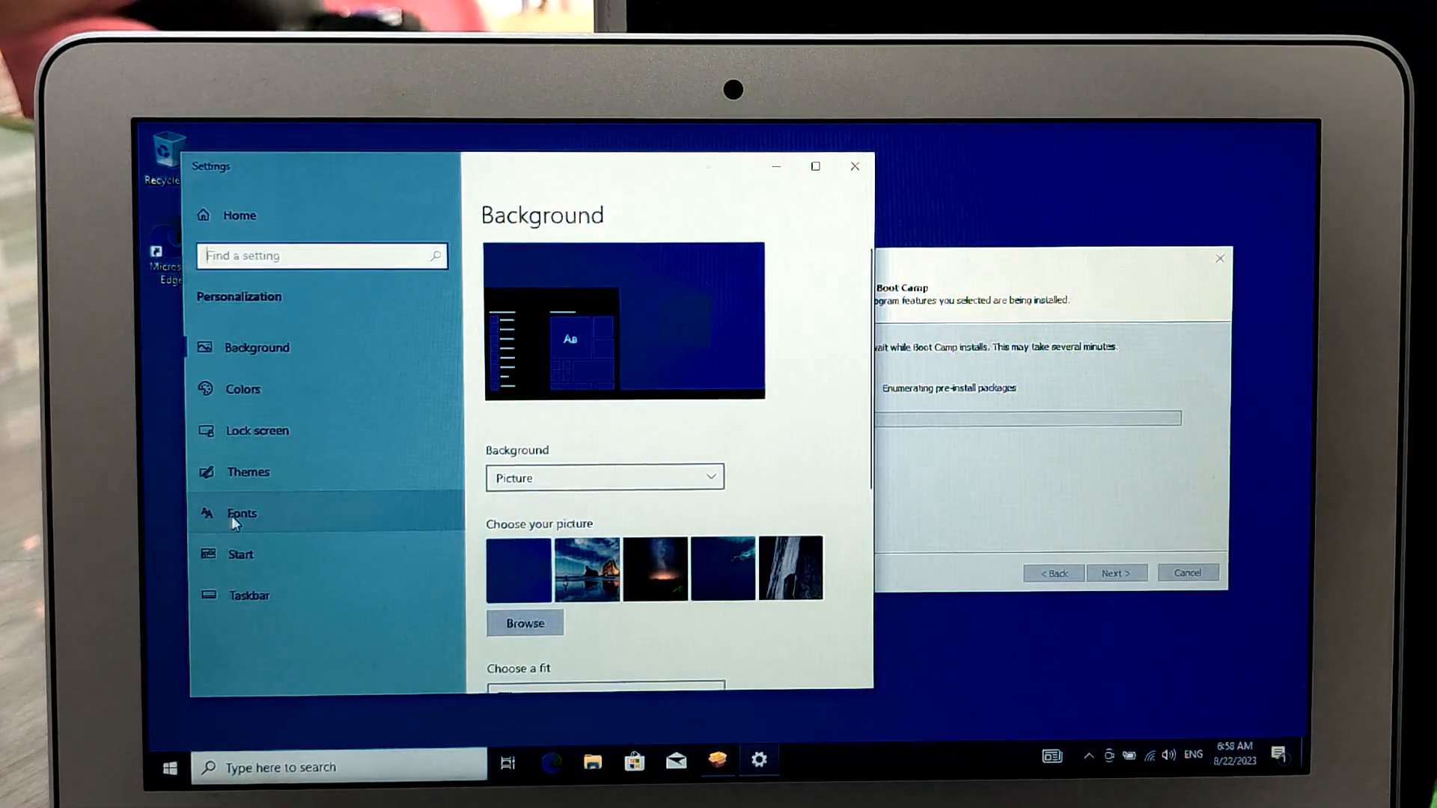
left_click(248, 472)
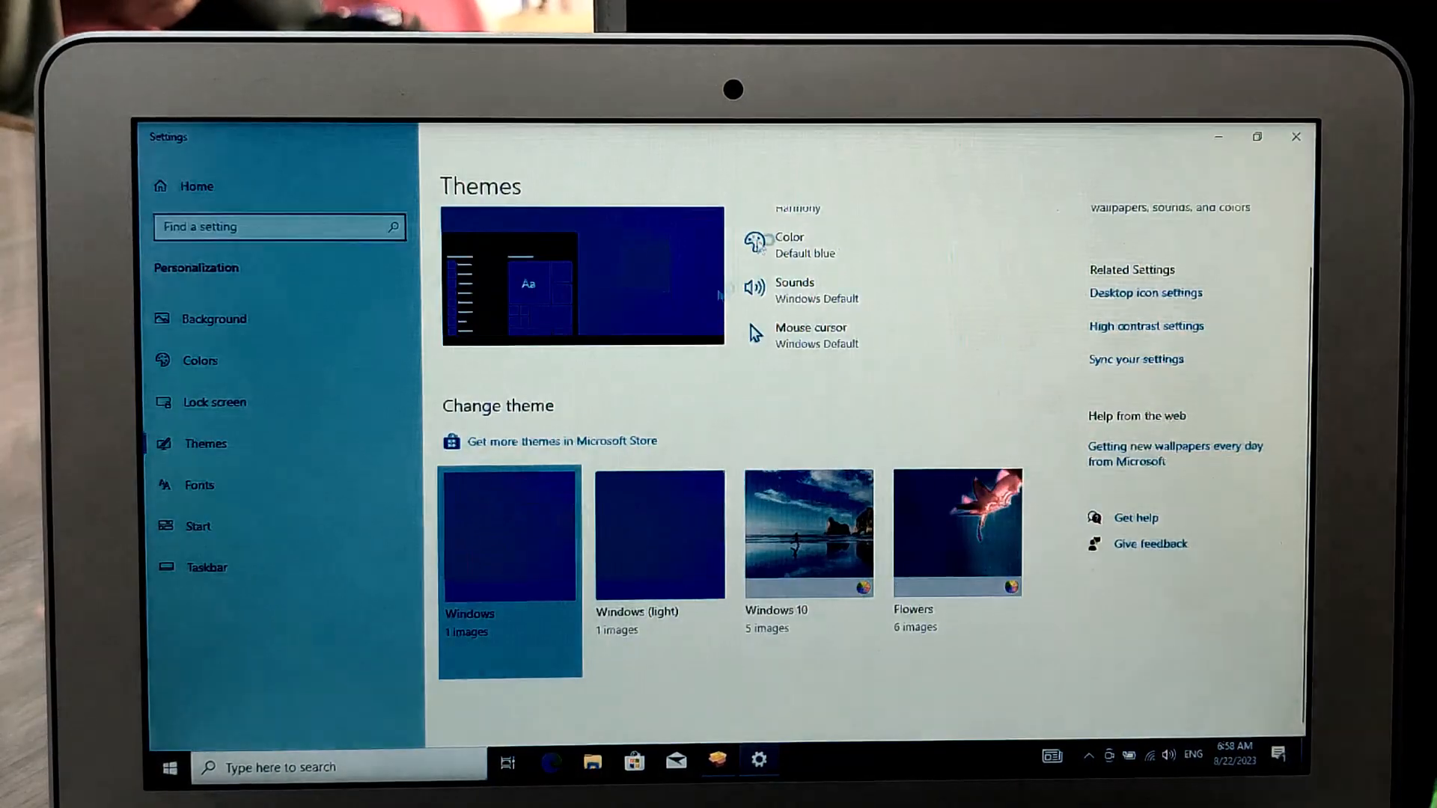
left_click(1145, 294)
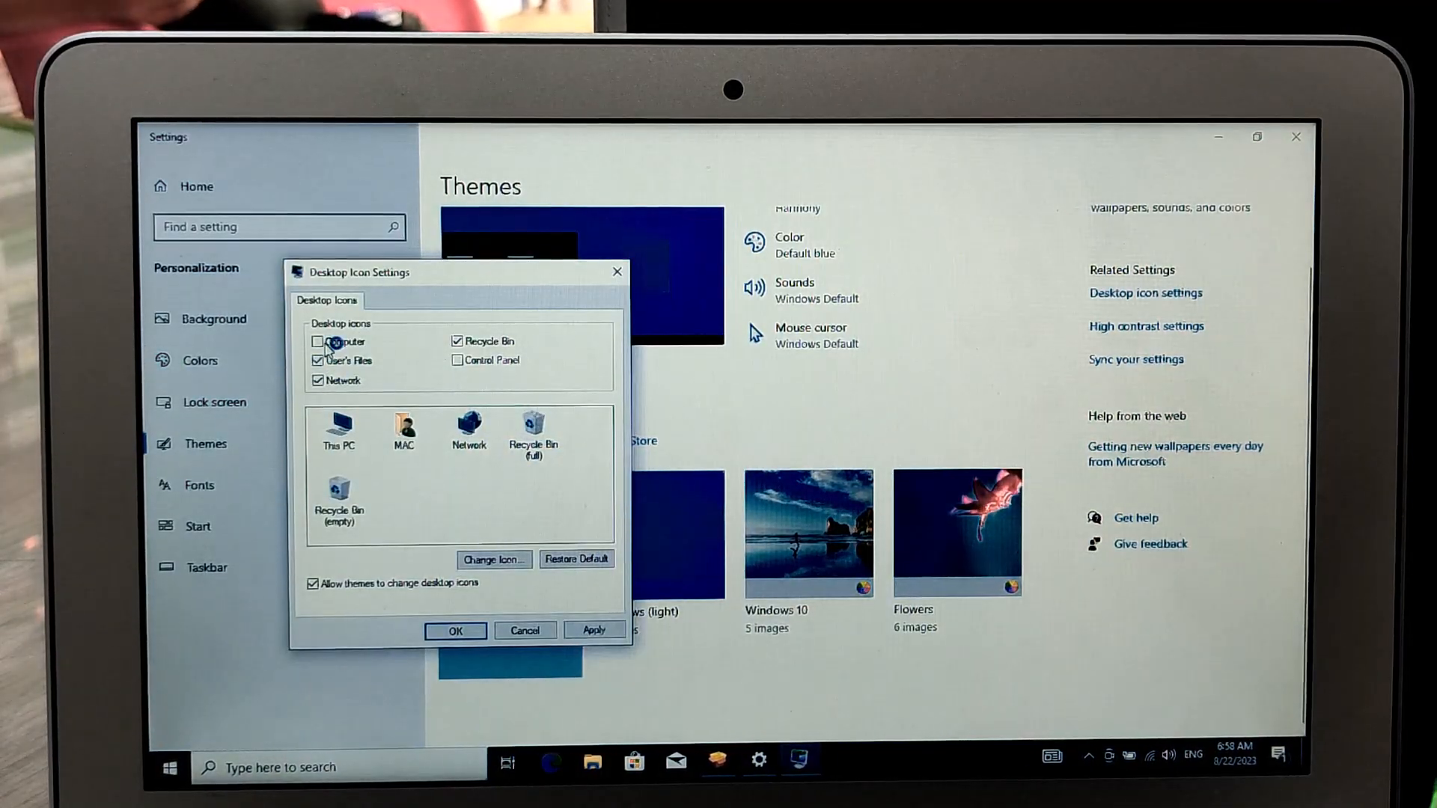